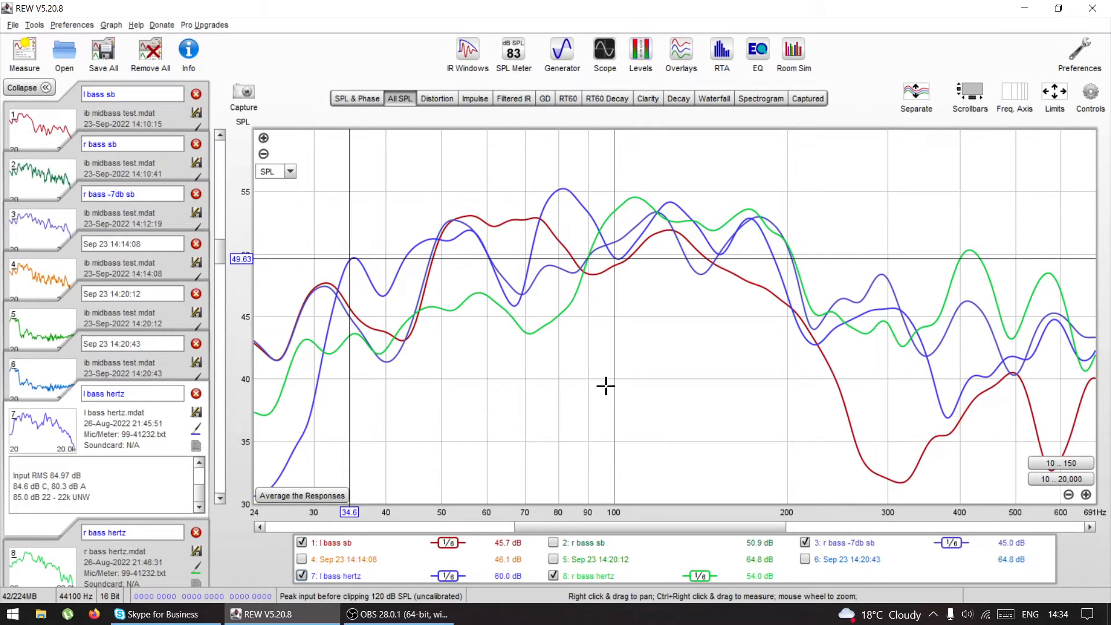
mouse_move(505, 358)
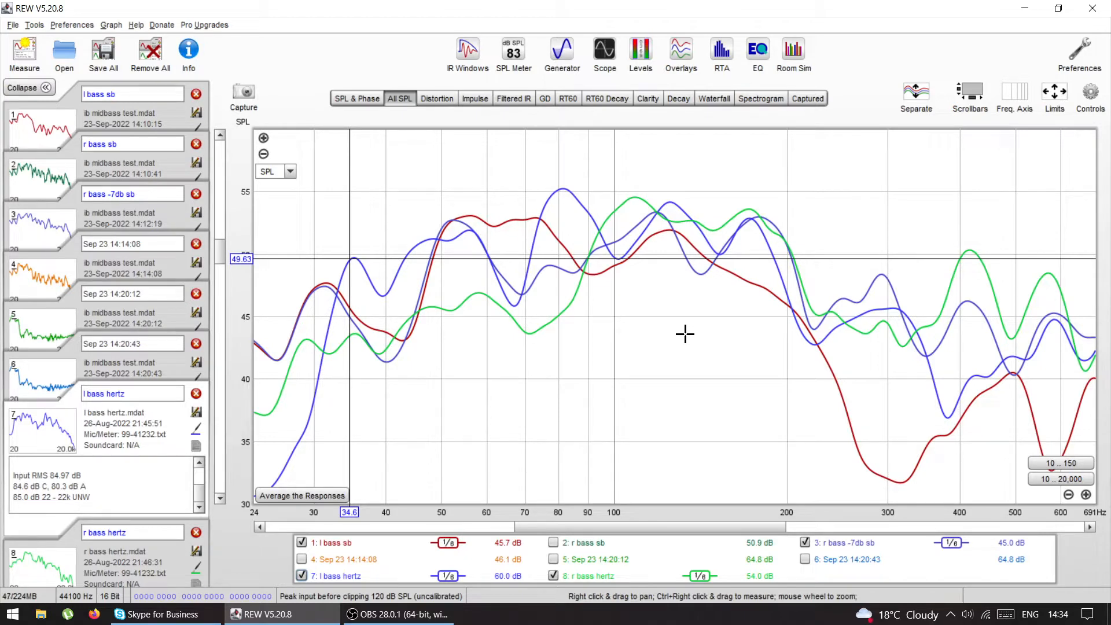
mouse_move(562, 305)
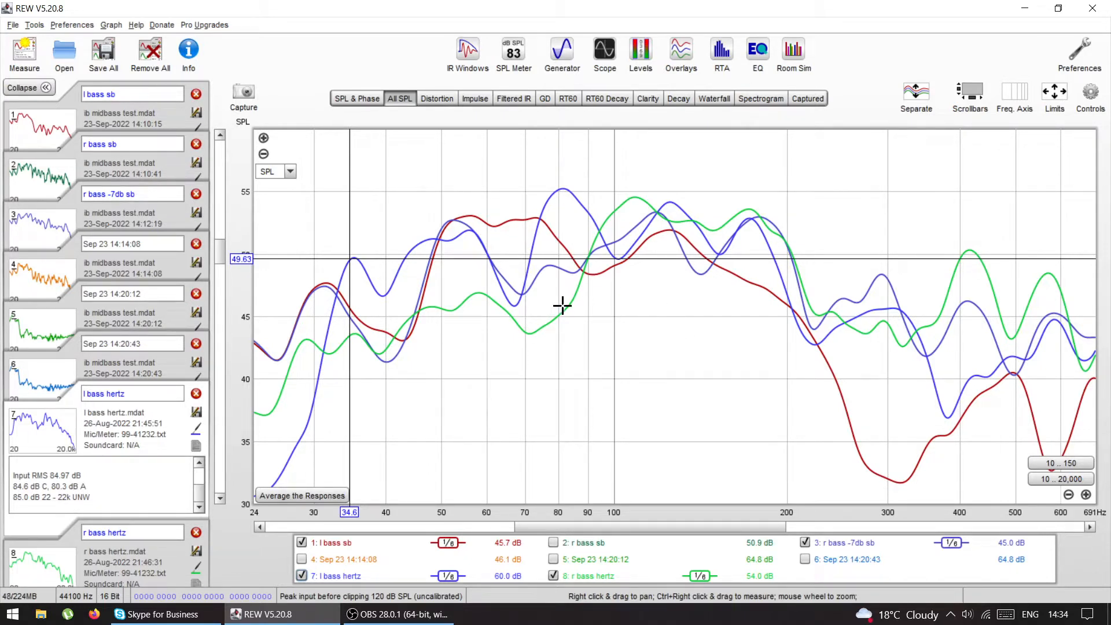
mouse_move(581, 336)
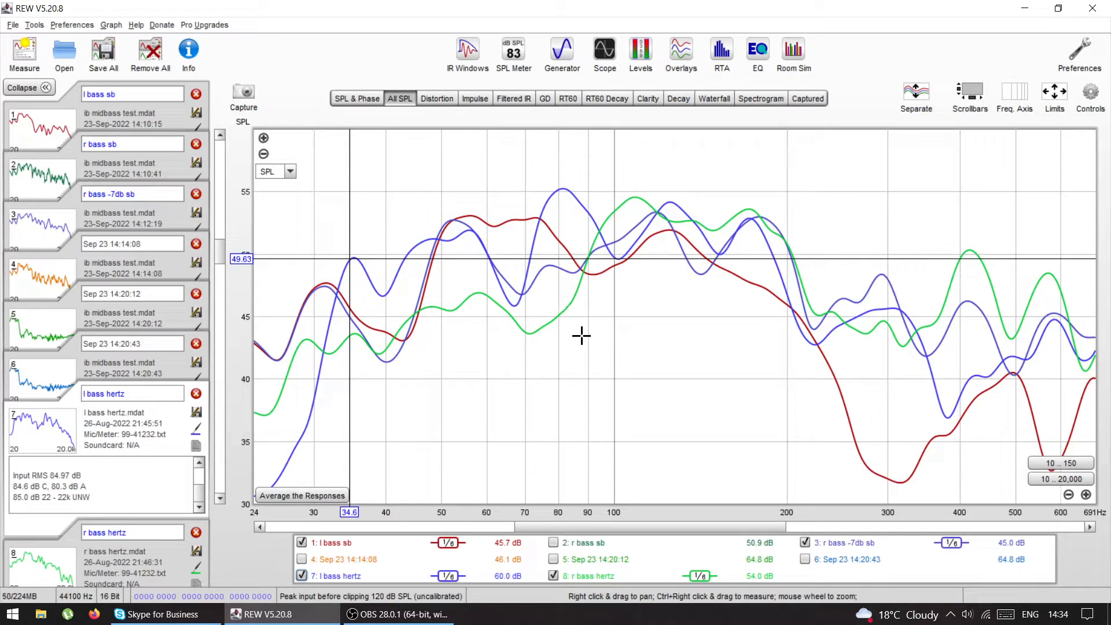
mouse_move(470, 270)
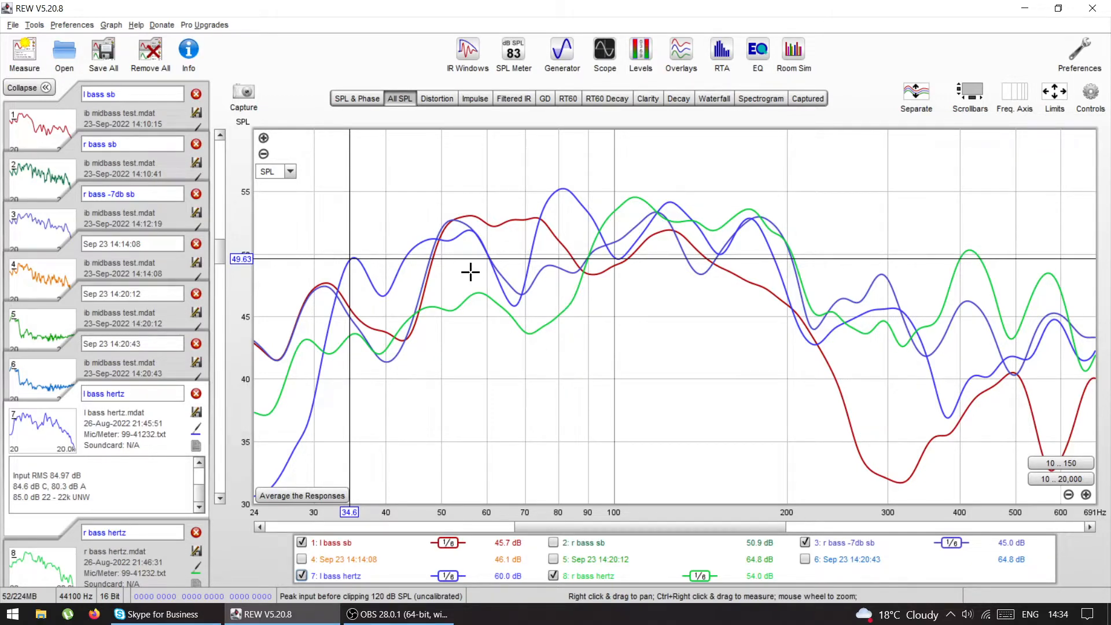
mouse_move(473, 300)
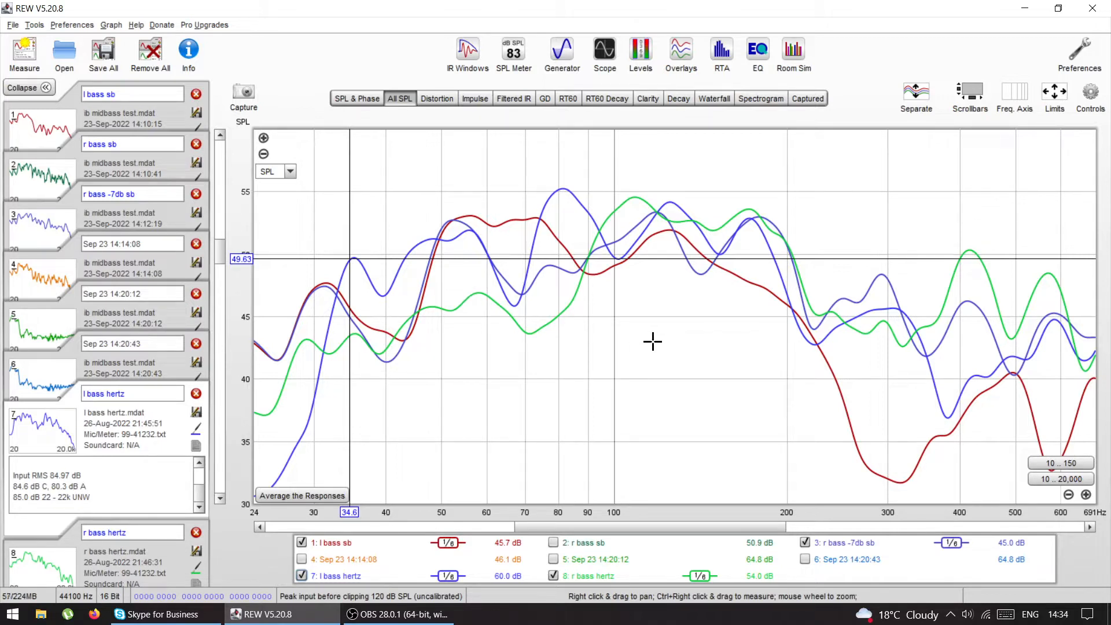
mouse_move(610, 456)
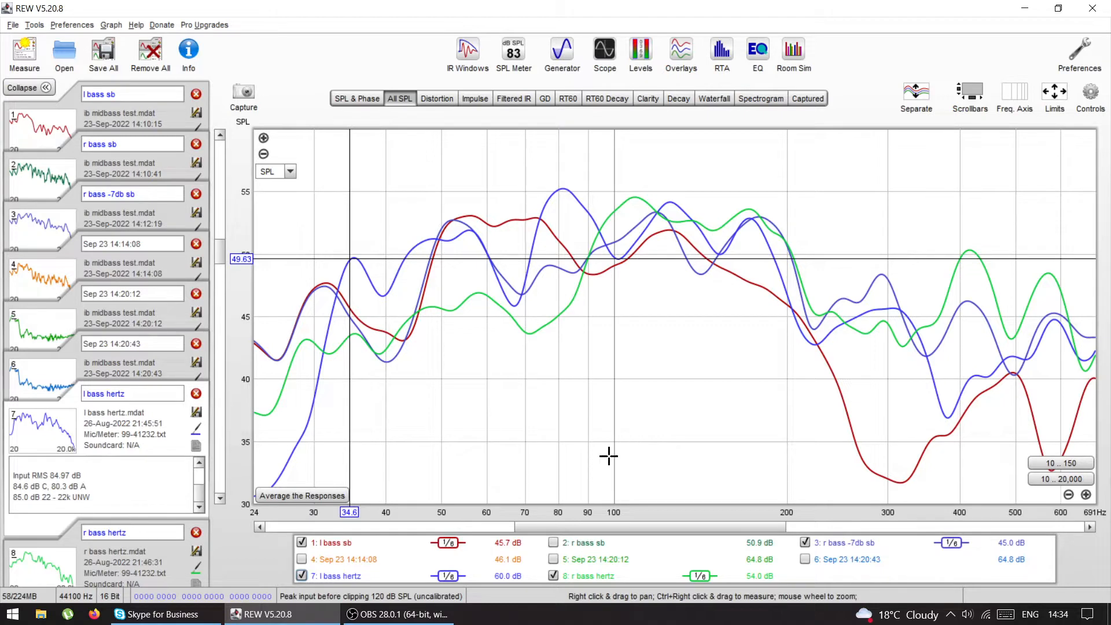
mouse_move(542, 358)
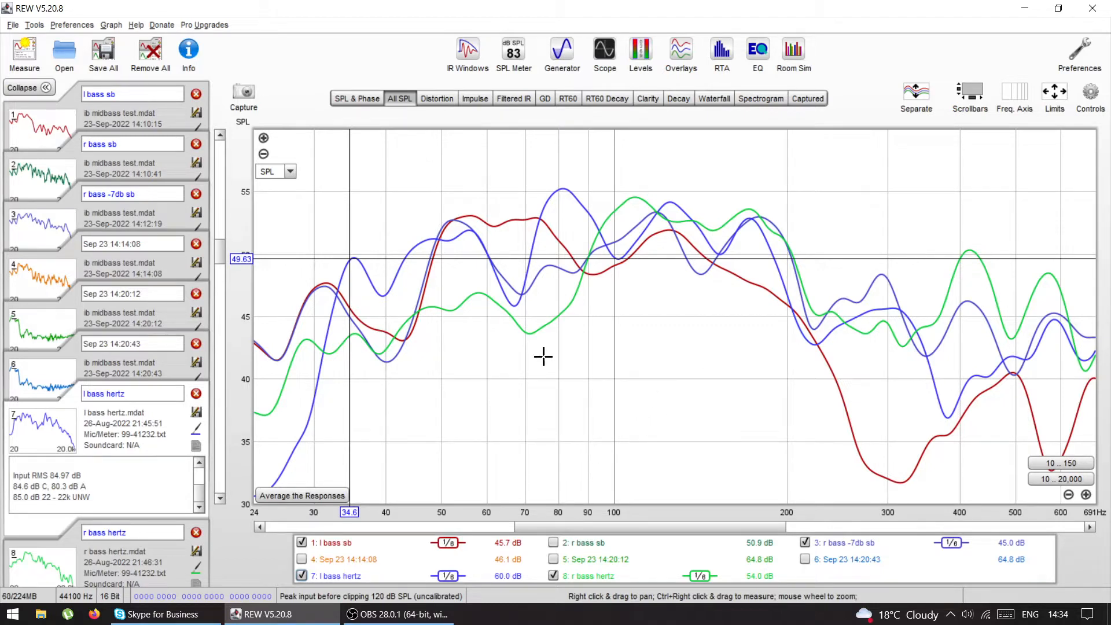
mouse_move(686, 339)
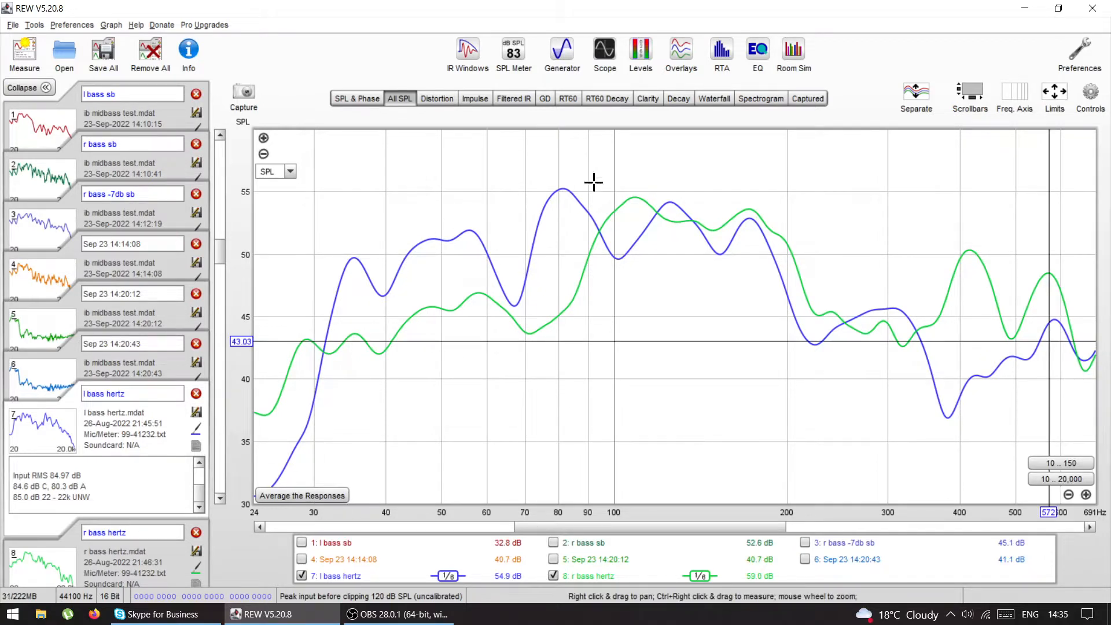
mouse_move(453, 326)
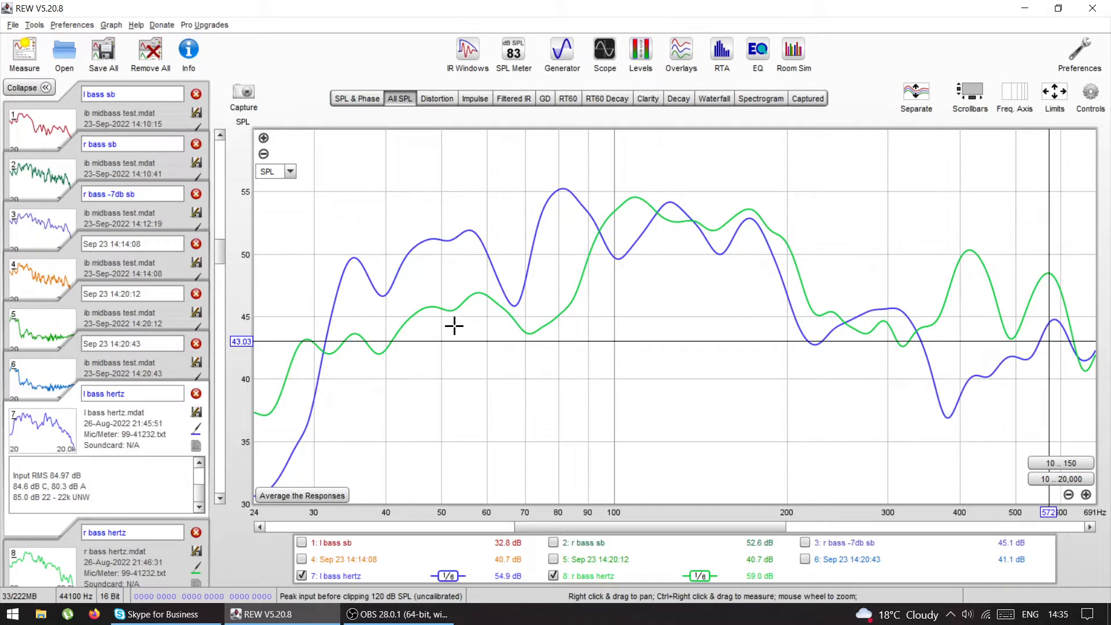
mouse_move(471, 244)
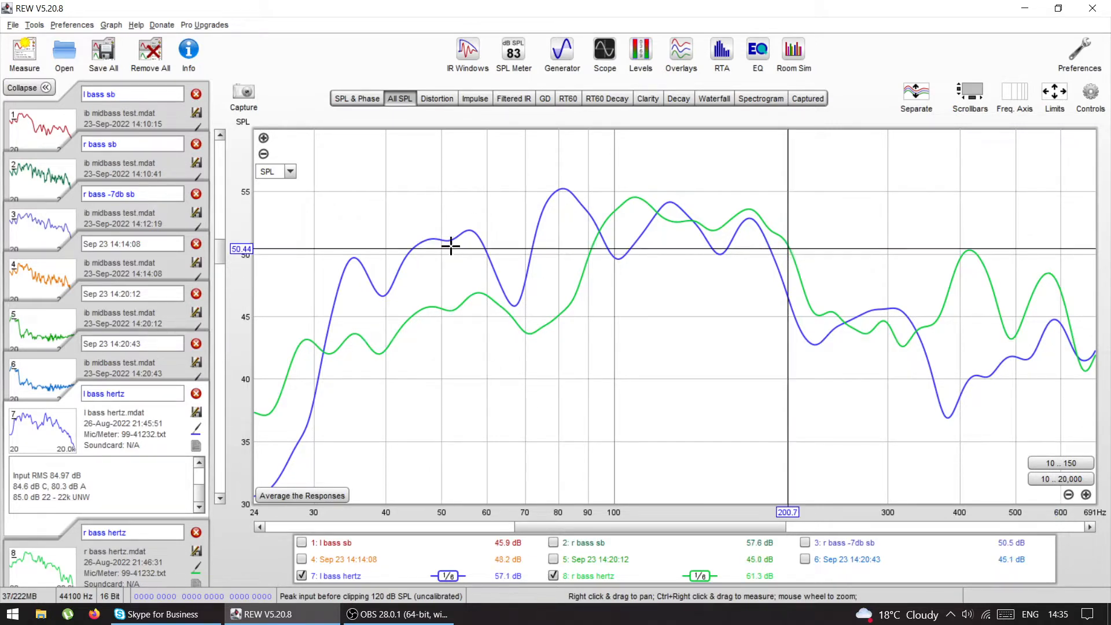
mouse_move(693, 447)
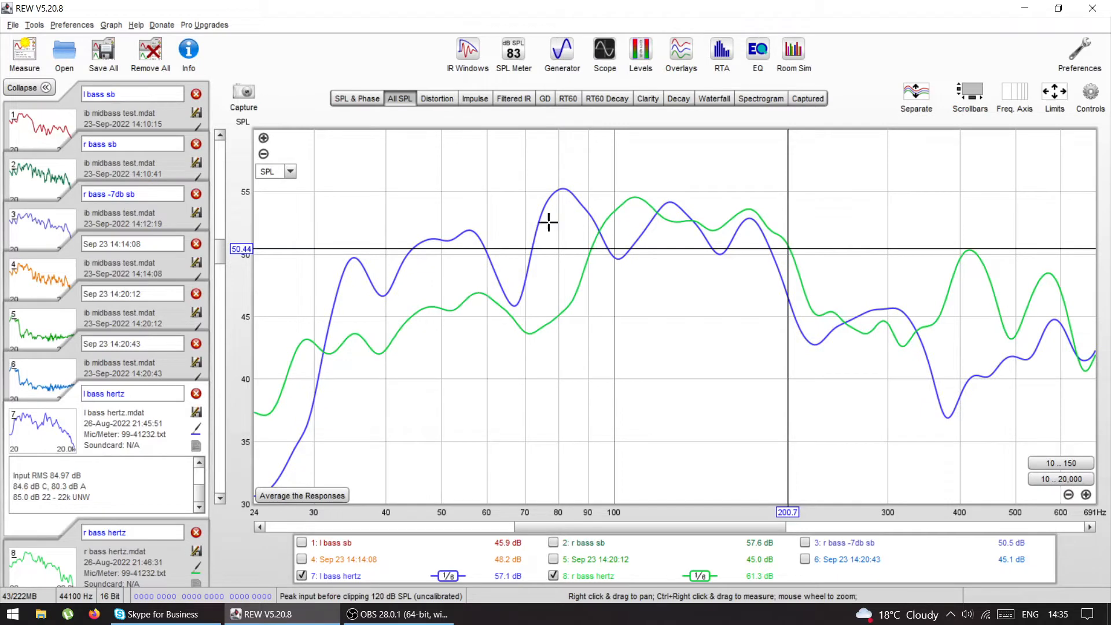
mouse_move(532, 227)
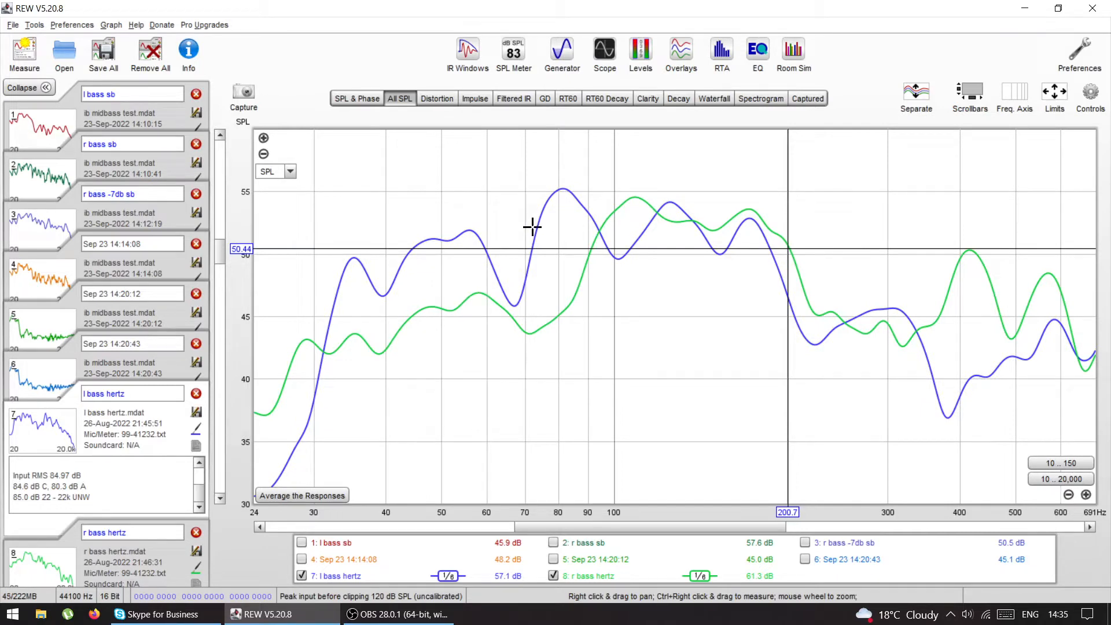
mouse_move(537, 229)
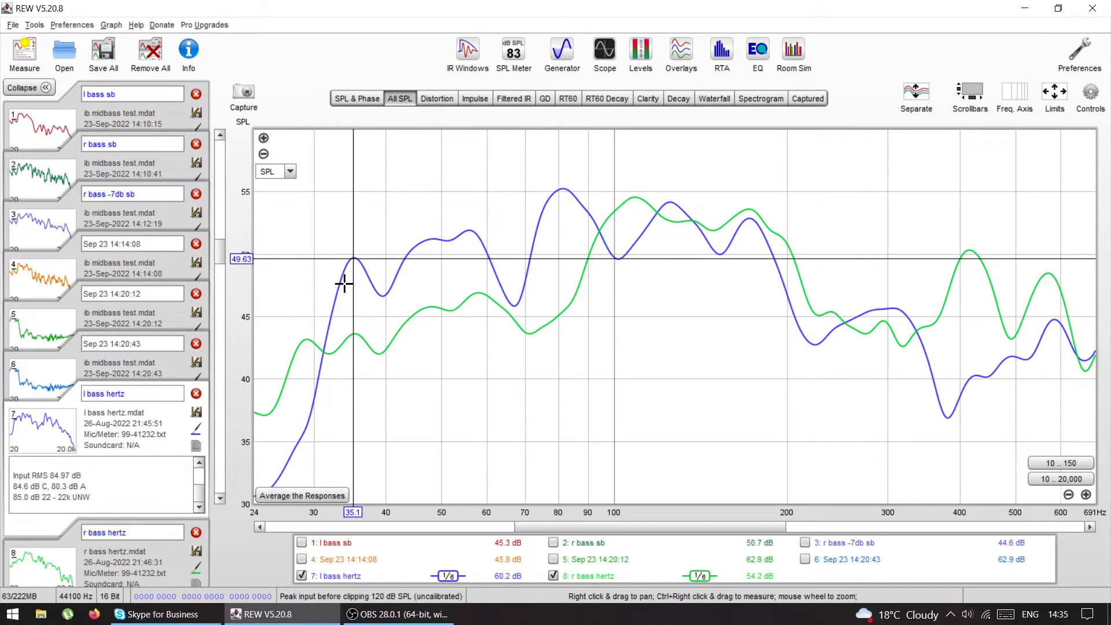
mouse_move(530, 237)
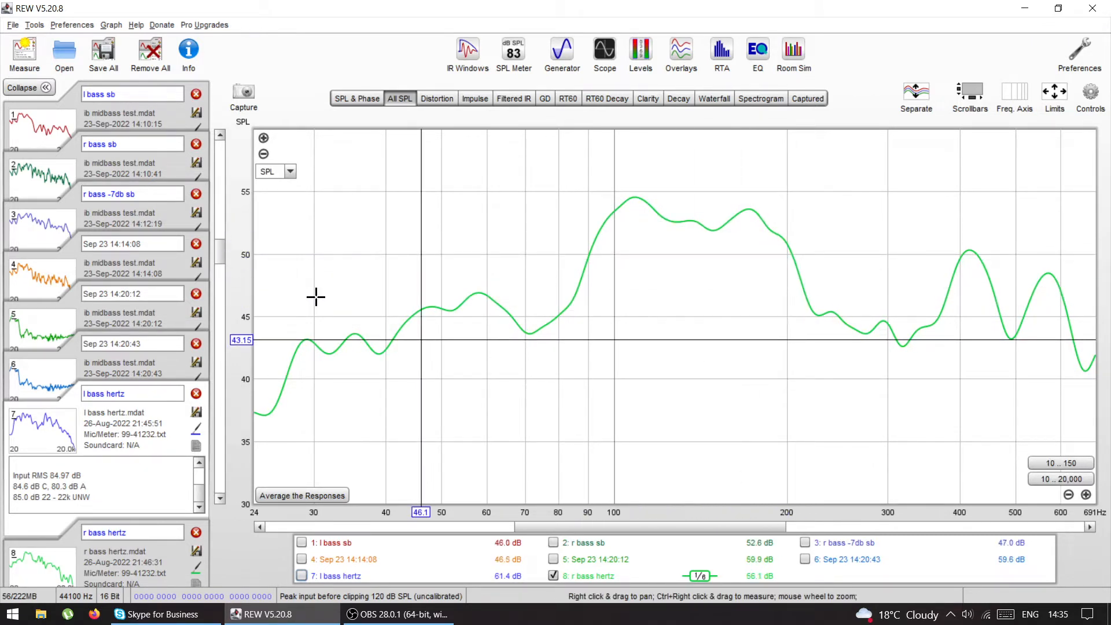
mouse_move(447, 306)
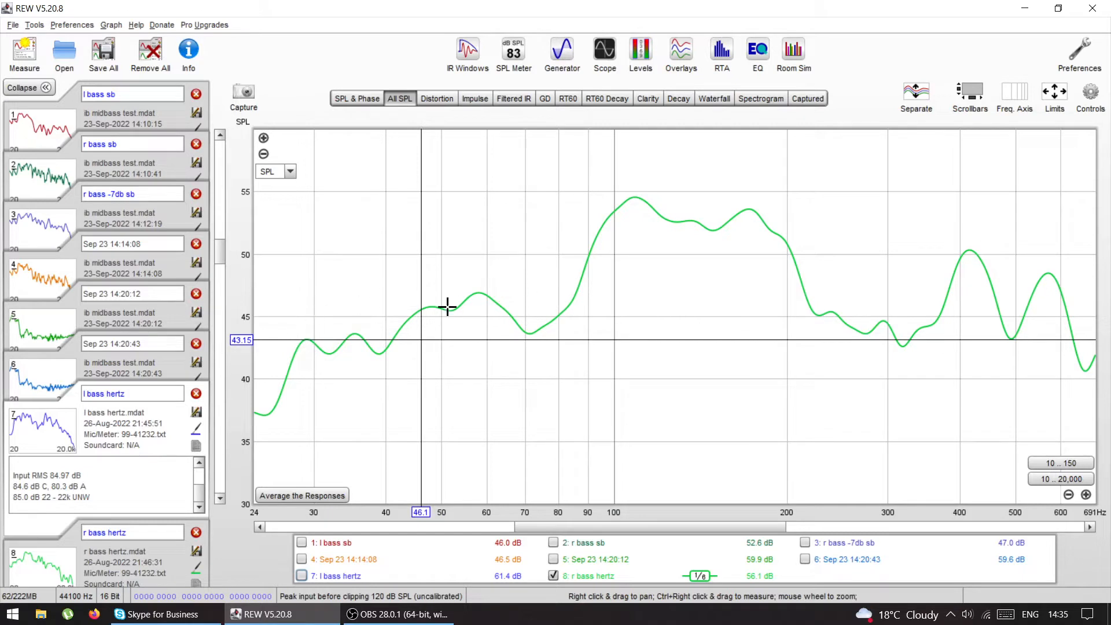
mouse_move(625, 427)
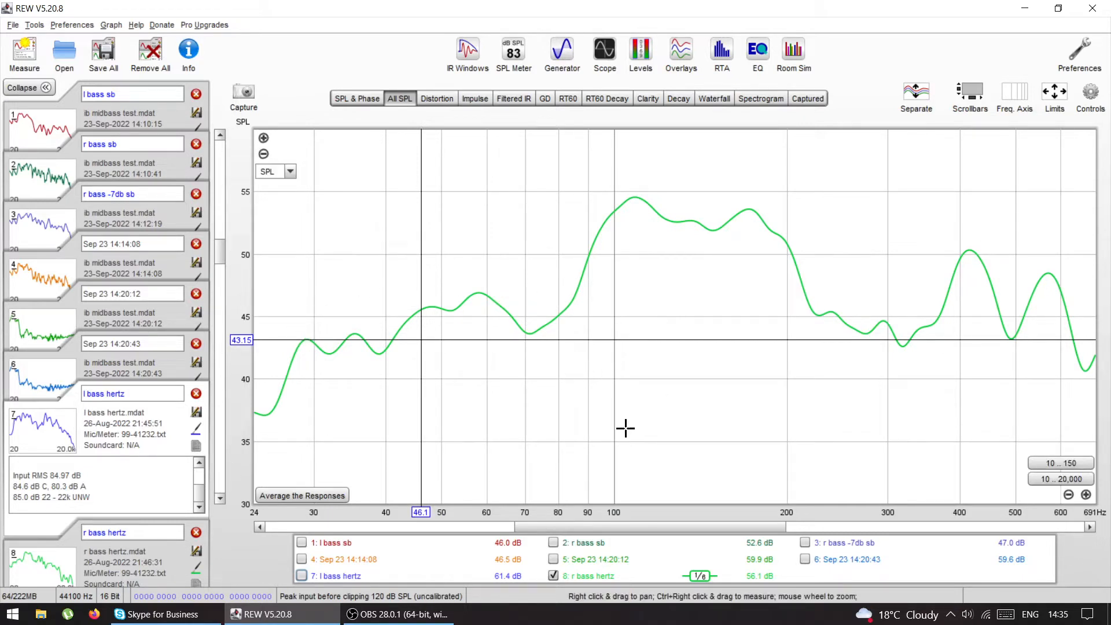
Hide the r bass hertz trace and show only l bass sb with r bass -7db sb
left_click(301, 575)
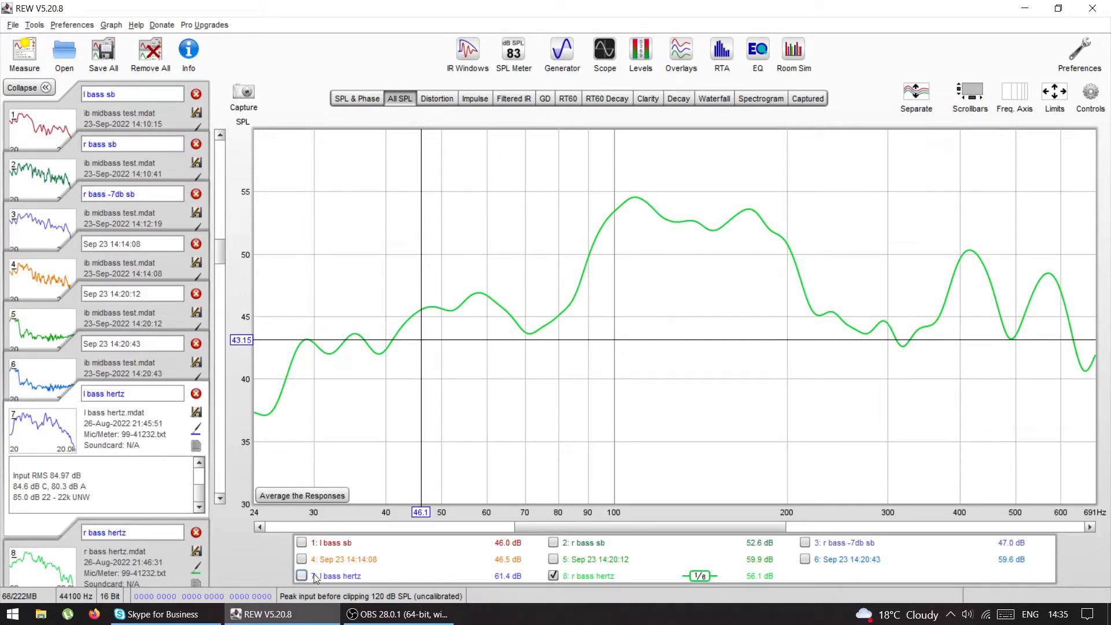
left_click(302, 575)
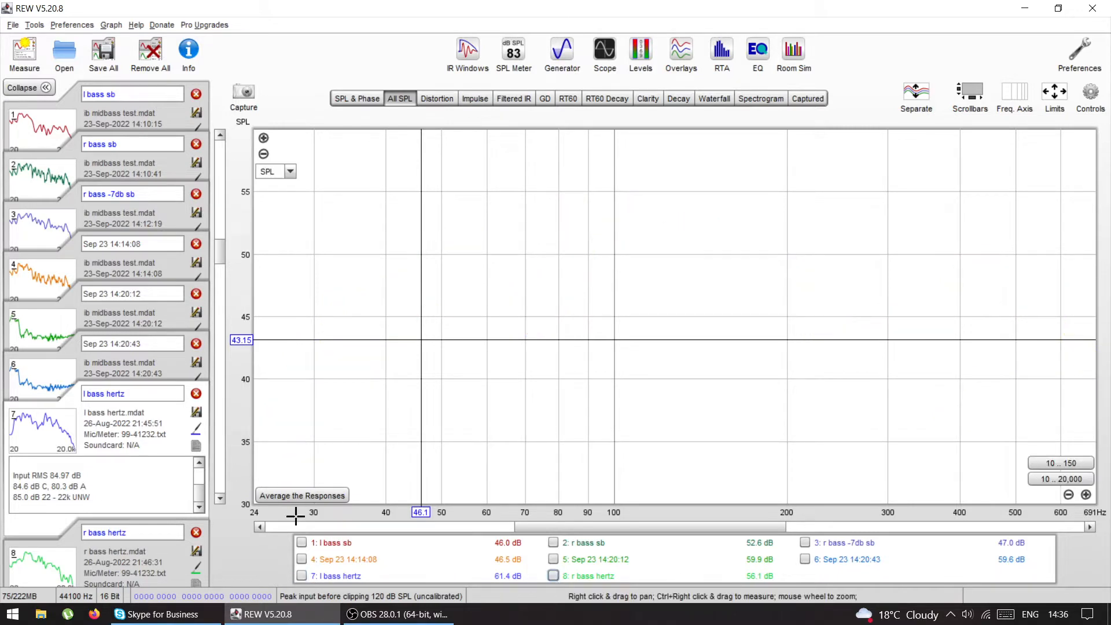
left_click(301, 542)
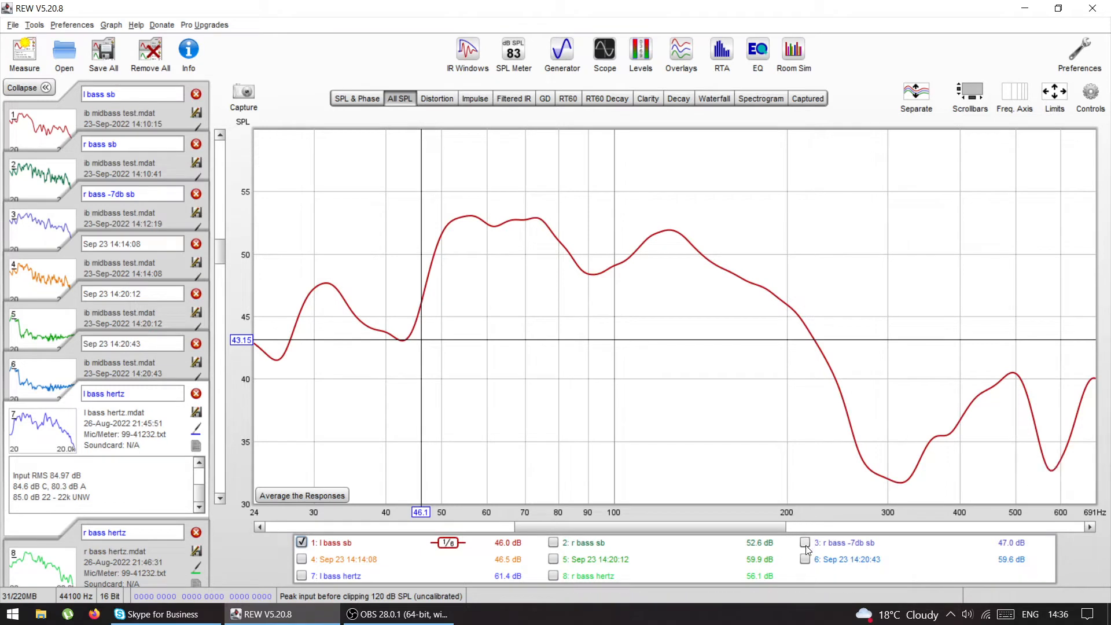
left_click(805, 542)
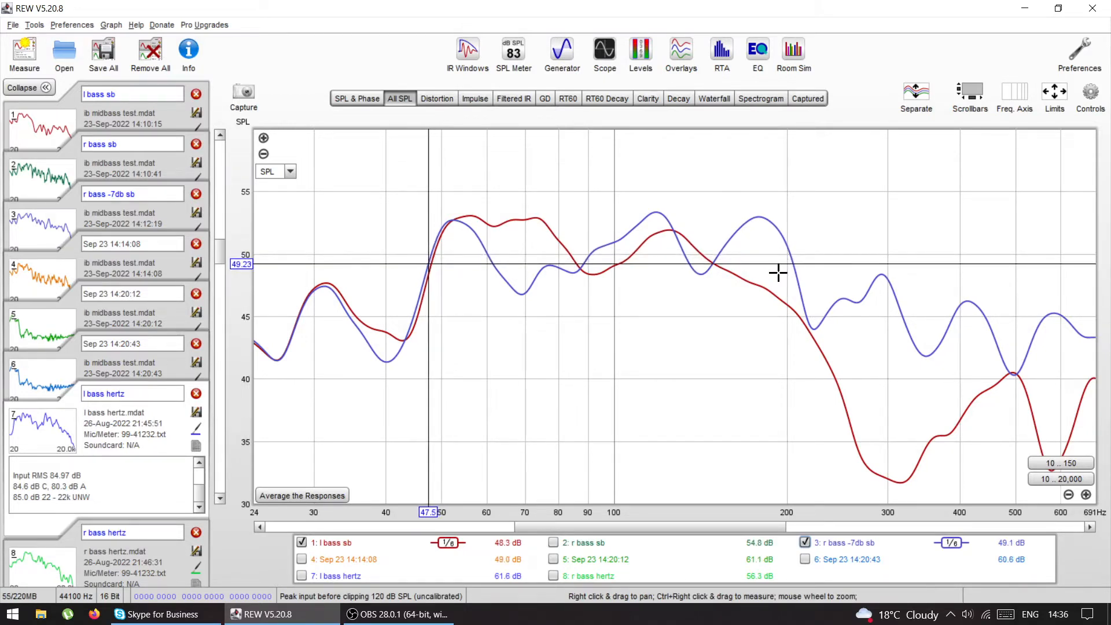
mouse_move(788, 267)
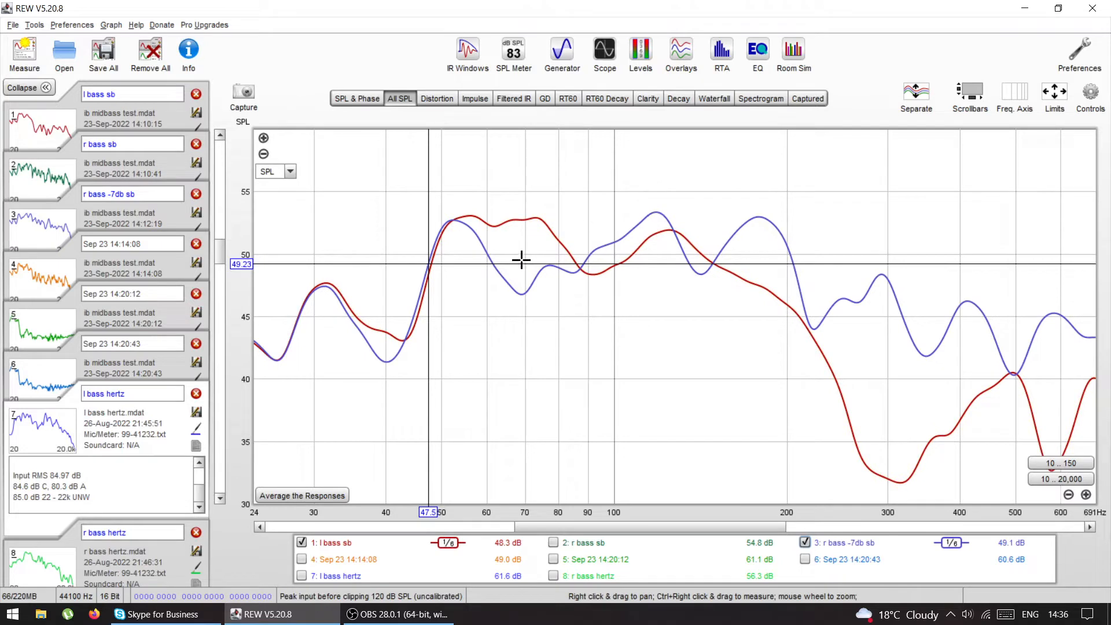
mouse_move(772, 302)
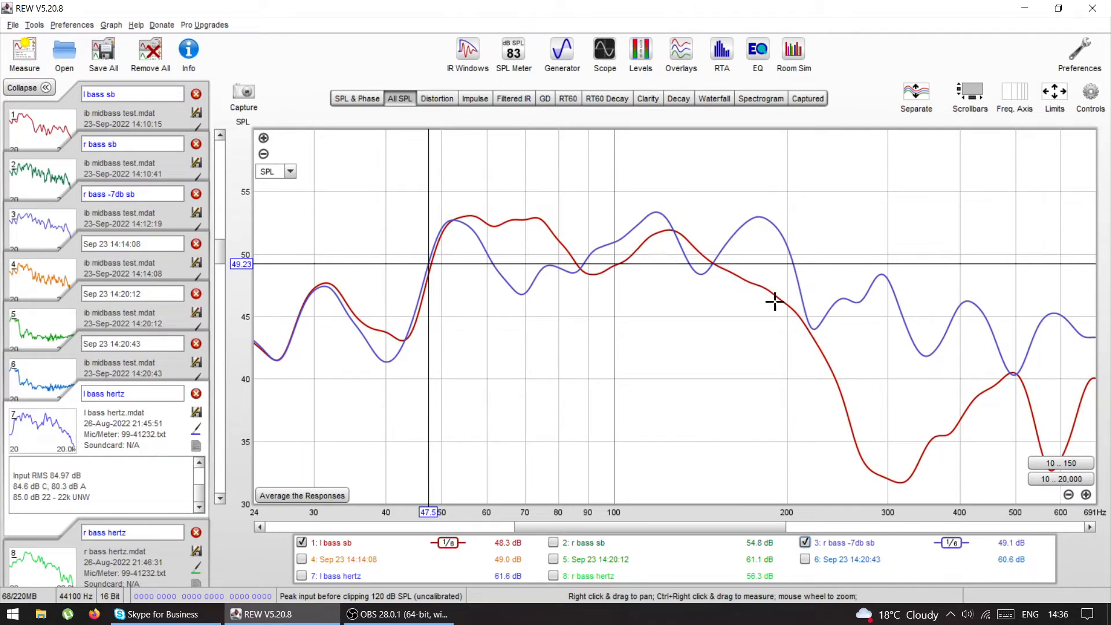
mouse_move(806, 328)
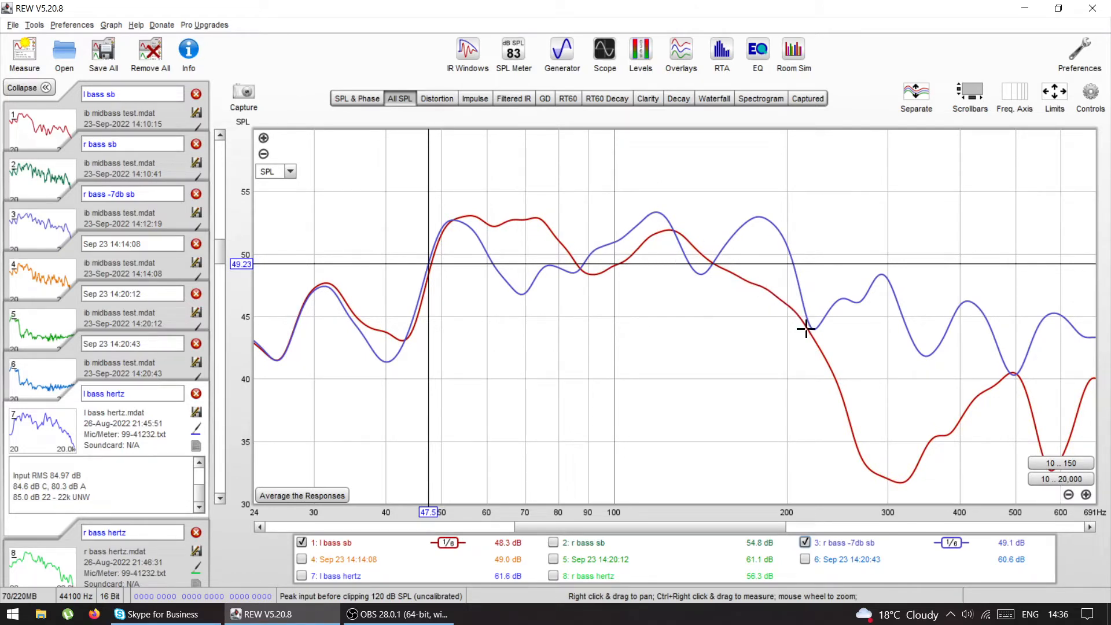
mouse_move(754, 271)
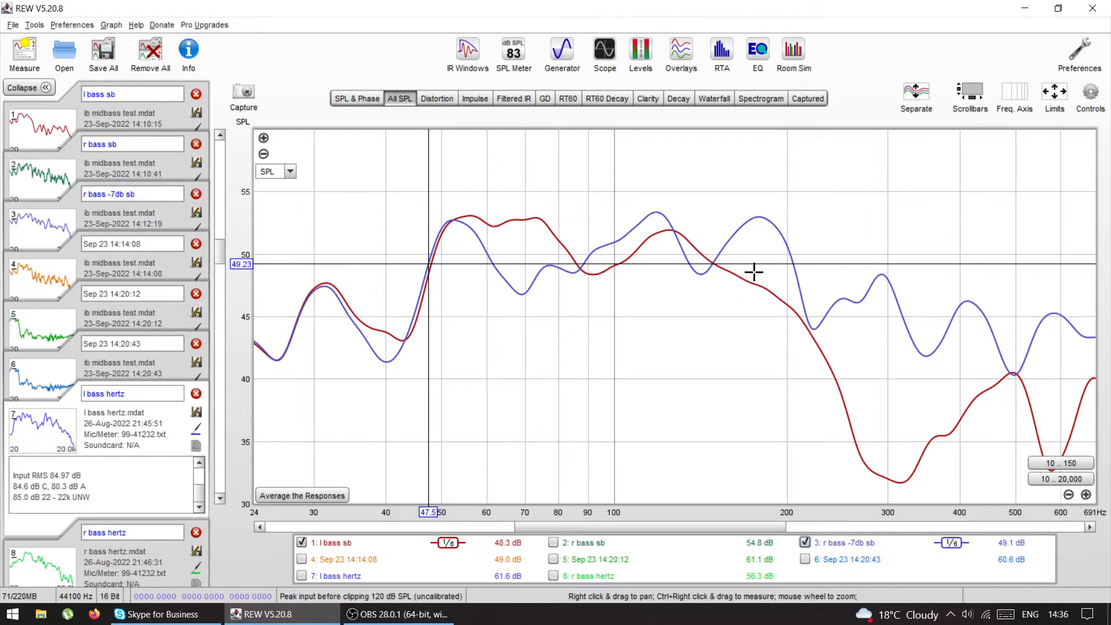
mouse_move(827, 371)
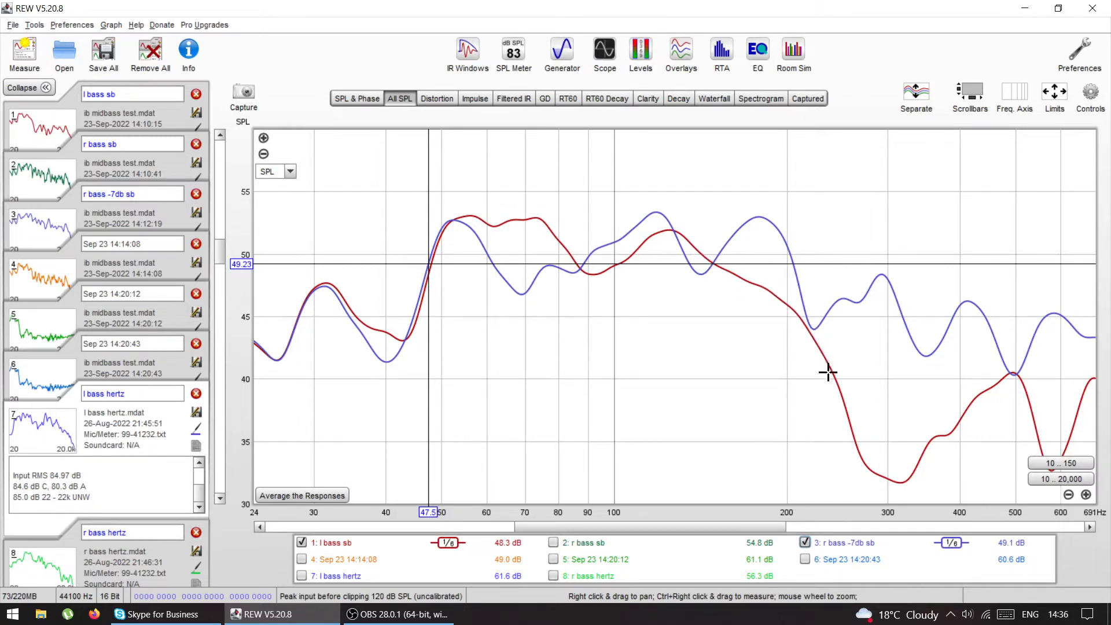
mouse_move(764, 290)
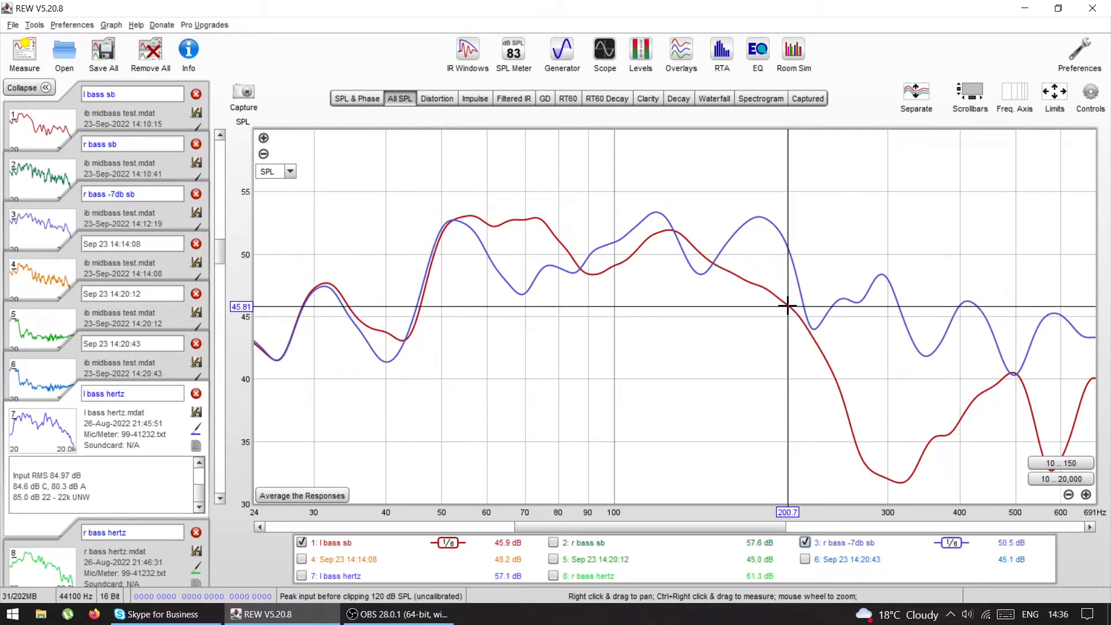
mouse_move(748, 273)
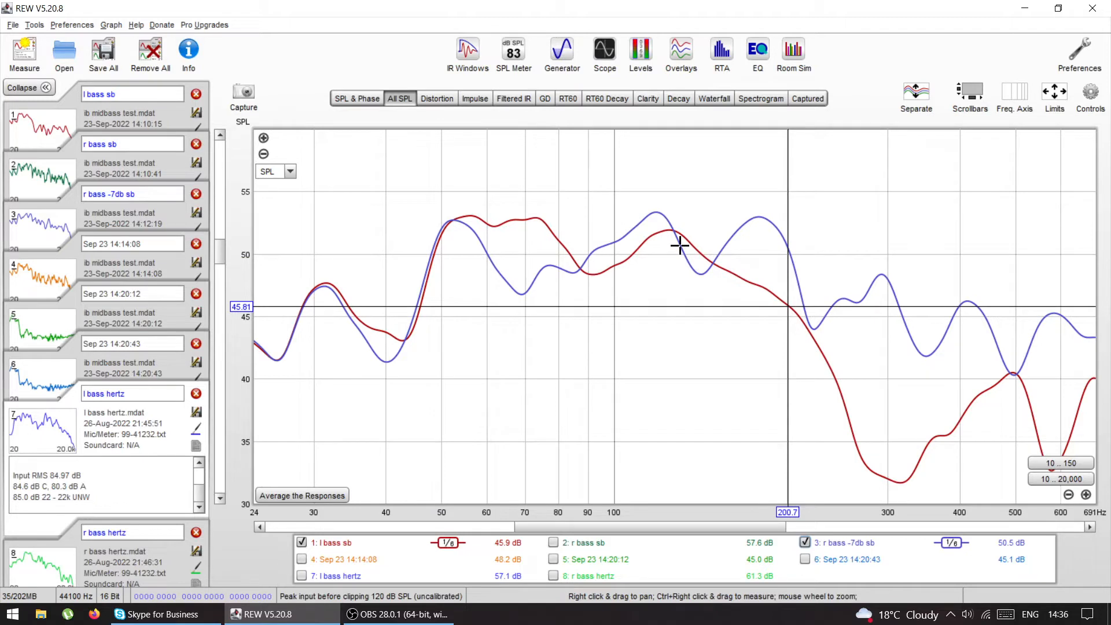
mouse_move(708, 253)
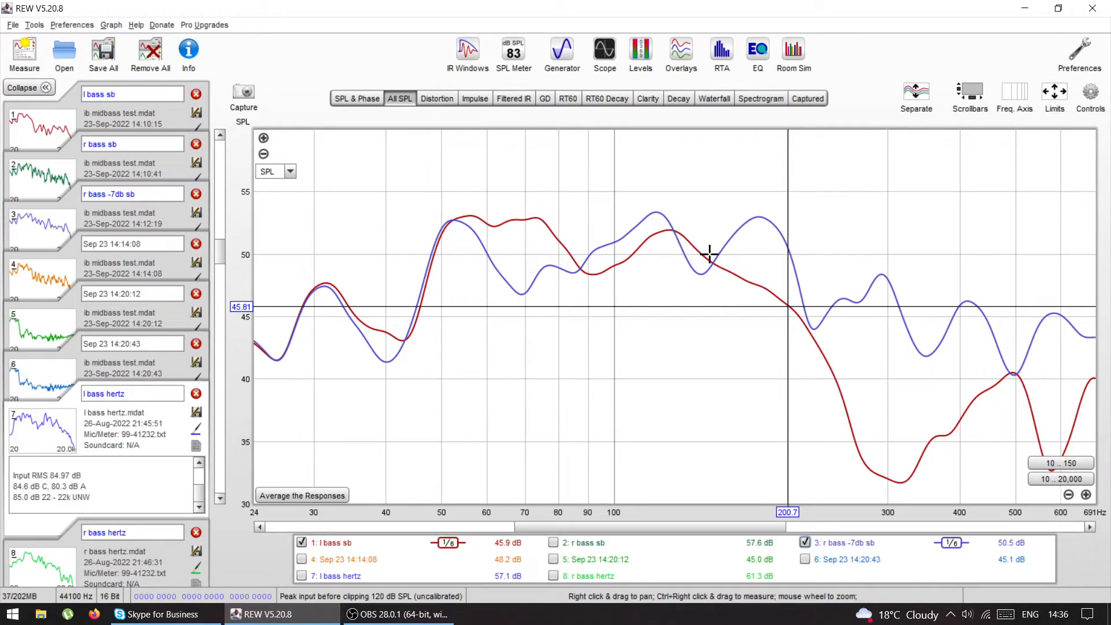
mouse_move(800, 314)
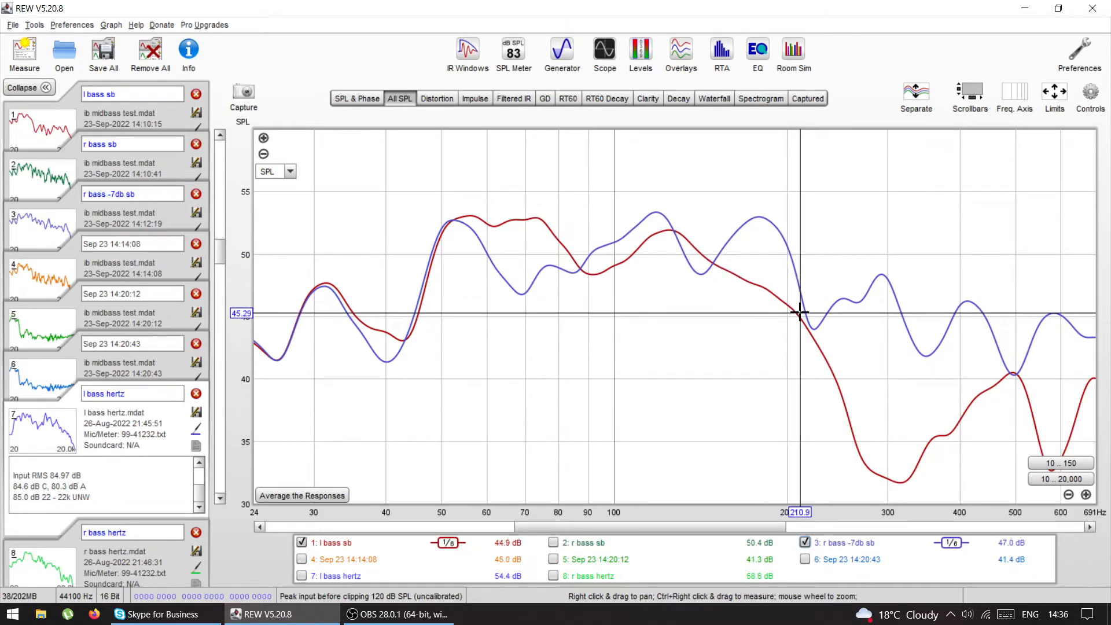
mouse_move(454, 236)
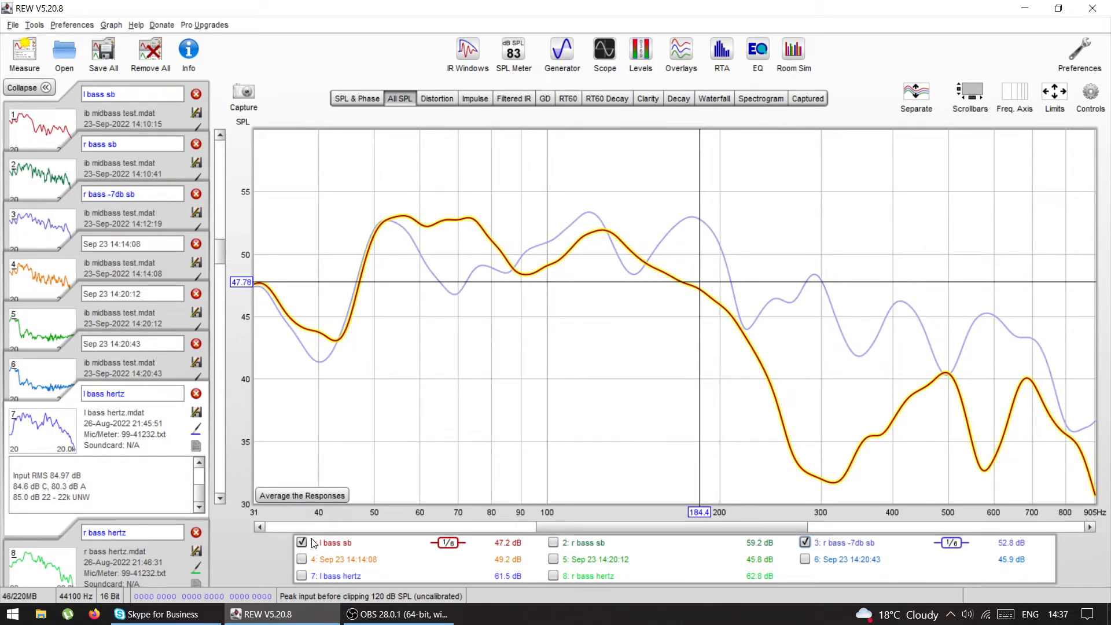
Swap l bass sb for r bass hertz, then re-show r bass -7db sb after toggling it off
left_click(301, 542)
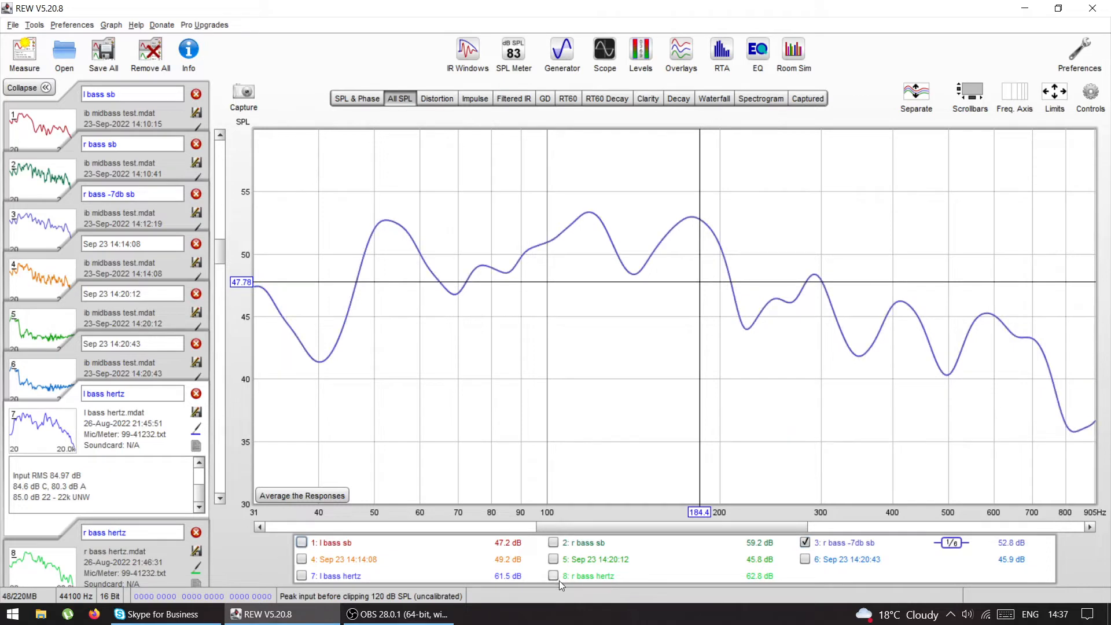
left_click(553, 575)
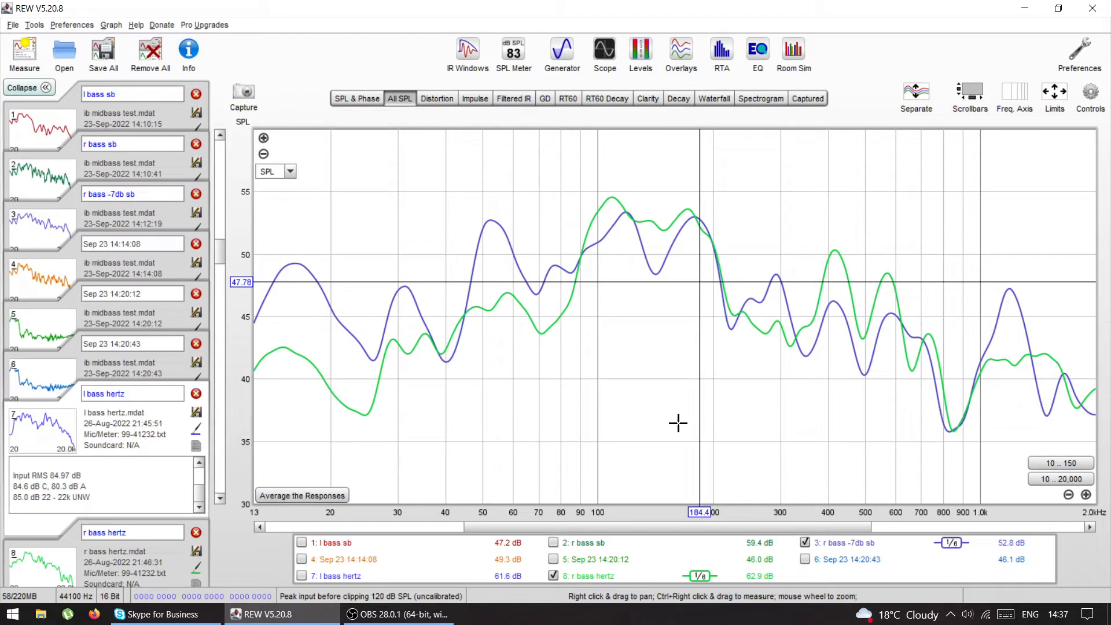
mouse_move(715, 431)
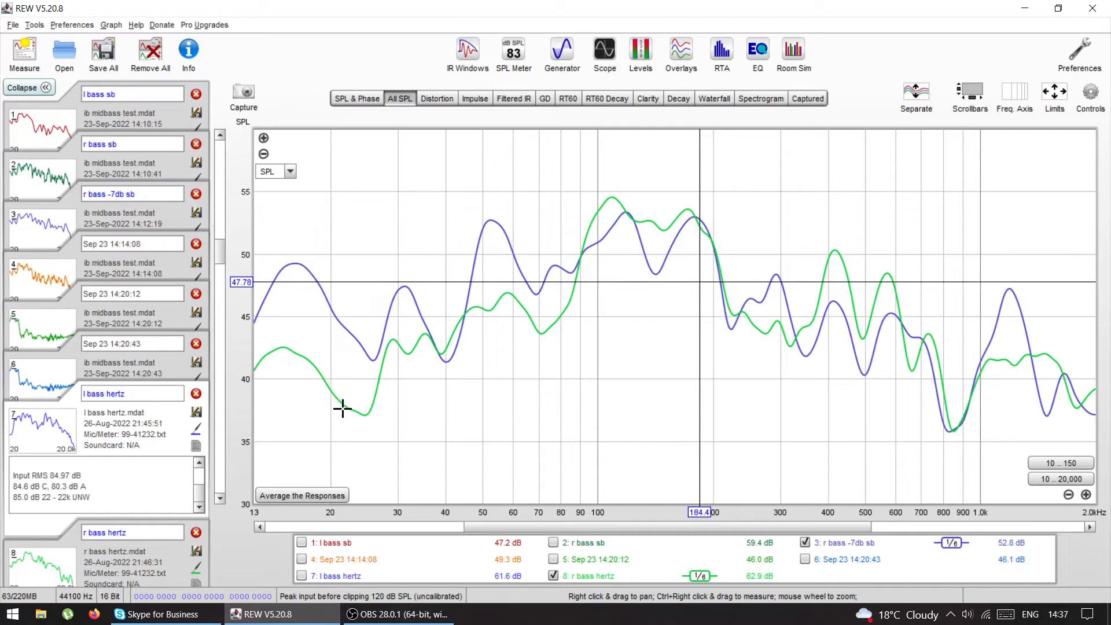
mouse_move(364, 414)
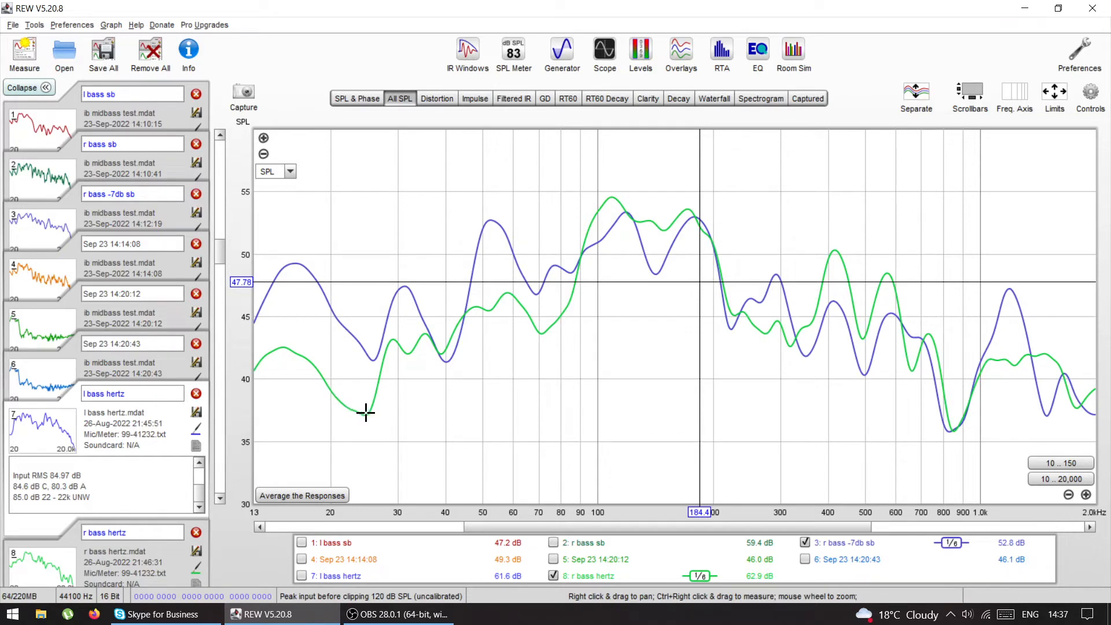
mouse_move(371, 414)
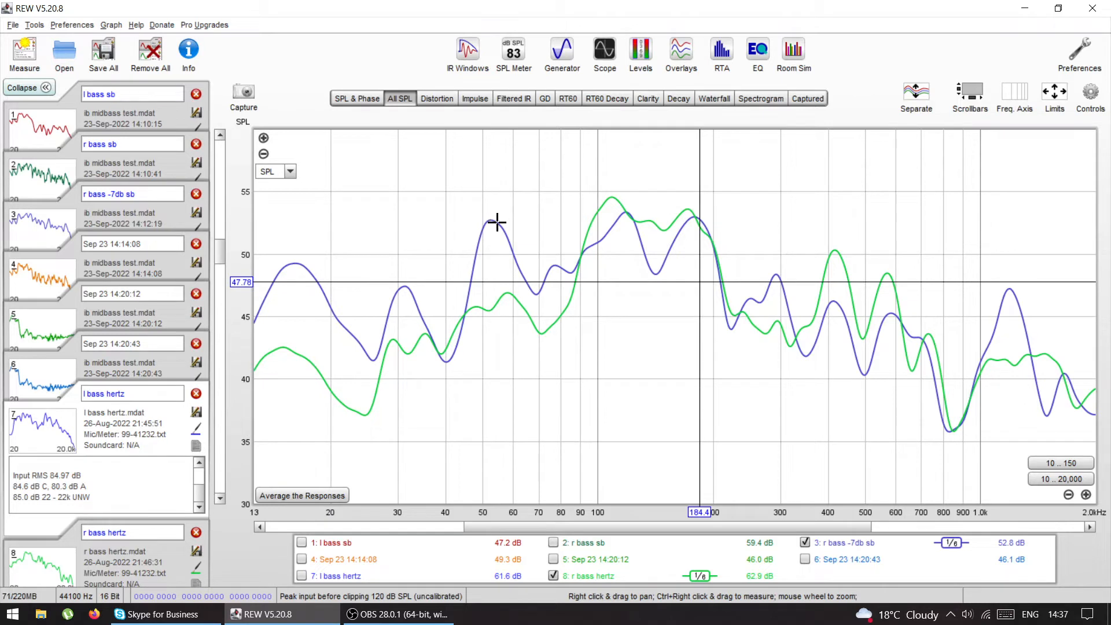
mouse_move(651, 267)
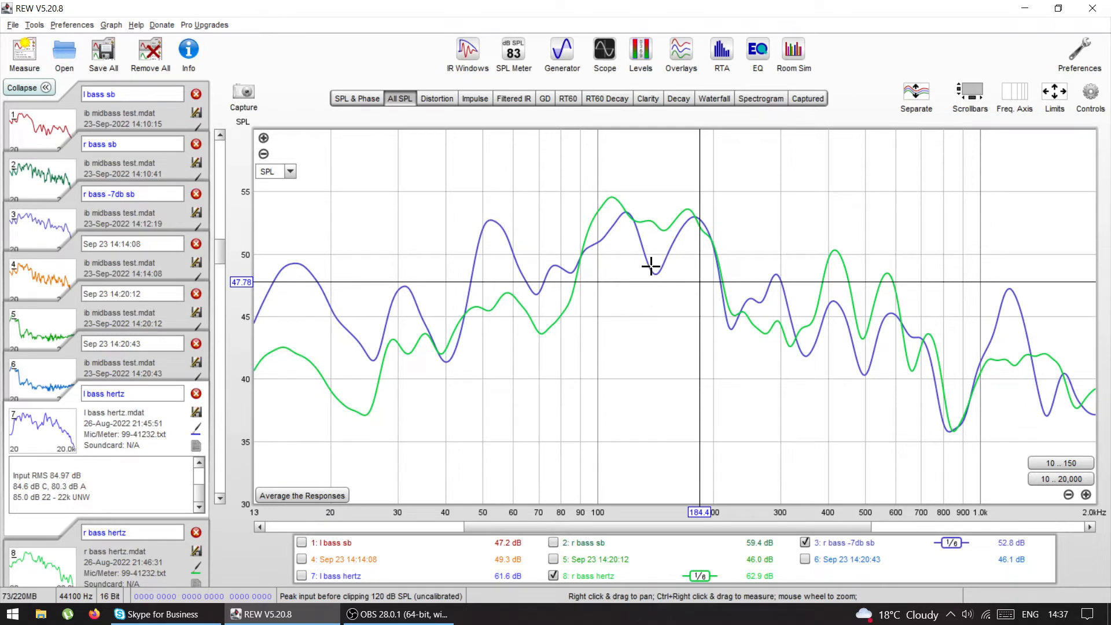
mouse_move(667, 278)
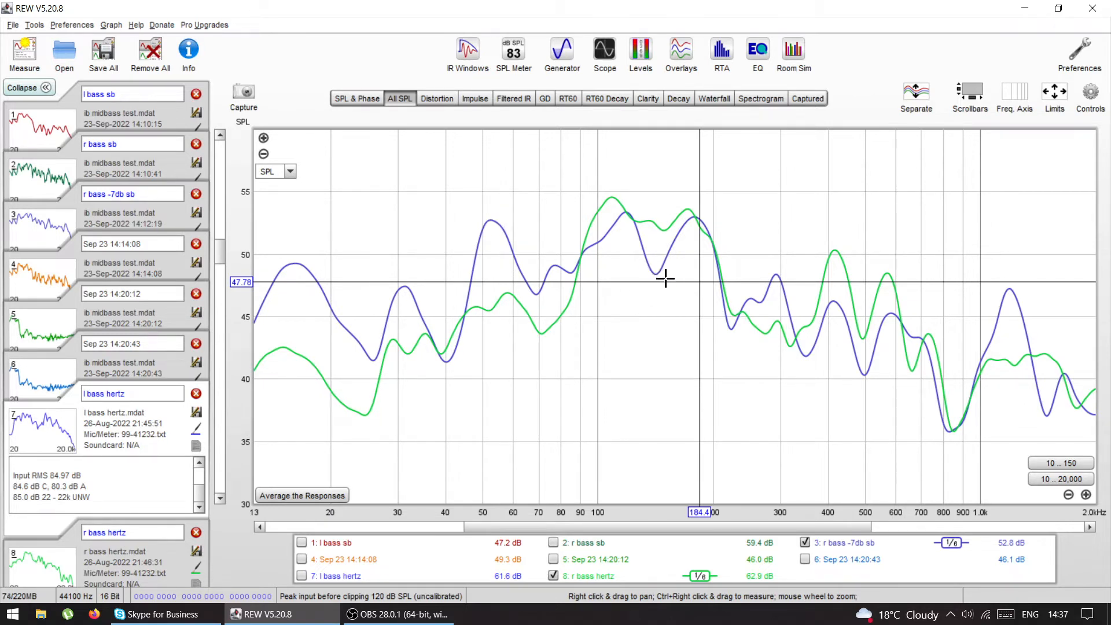
mouse_move(645, 308)
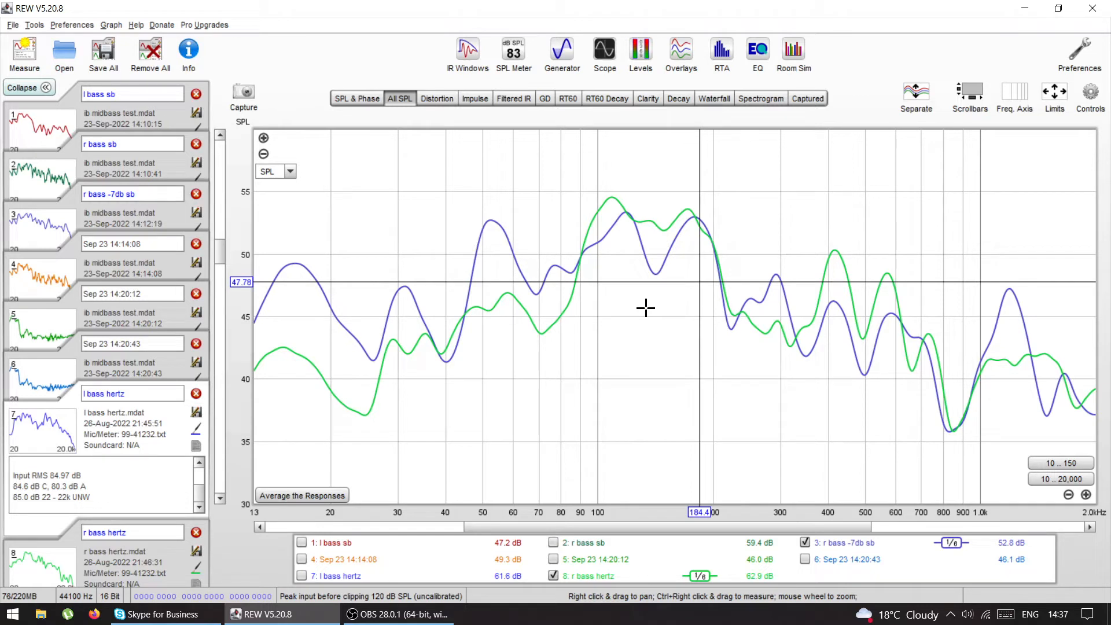
mouse_move(638, 277)
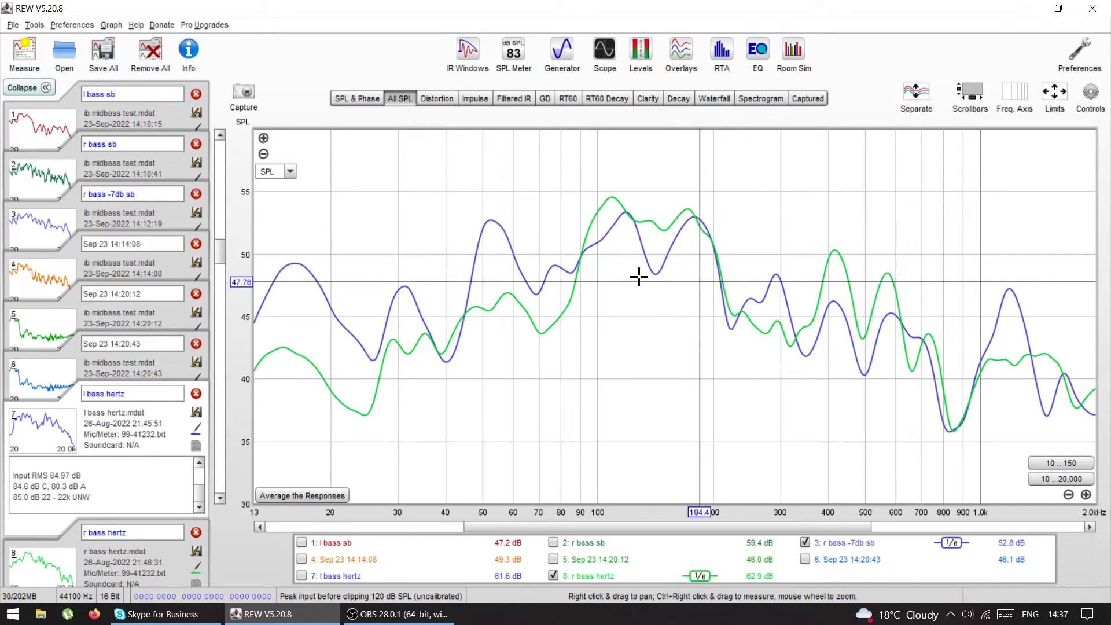
mouse_move(907, 347)
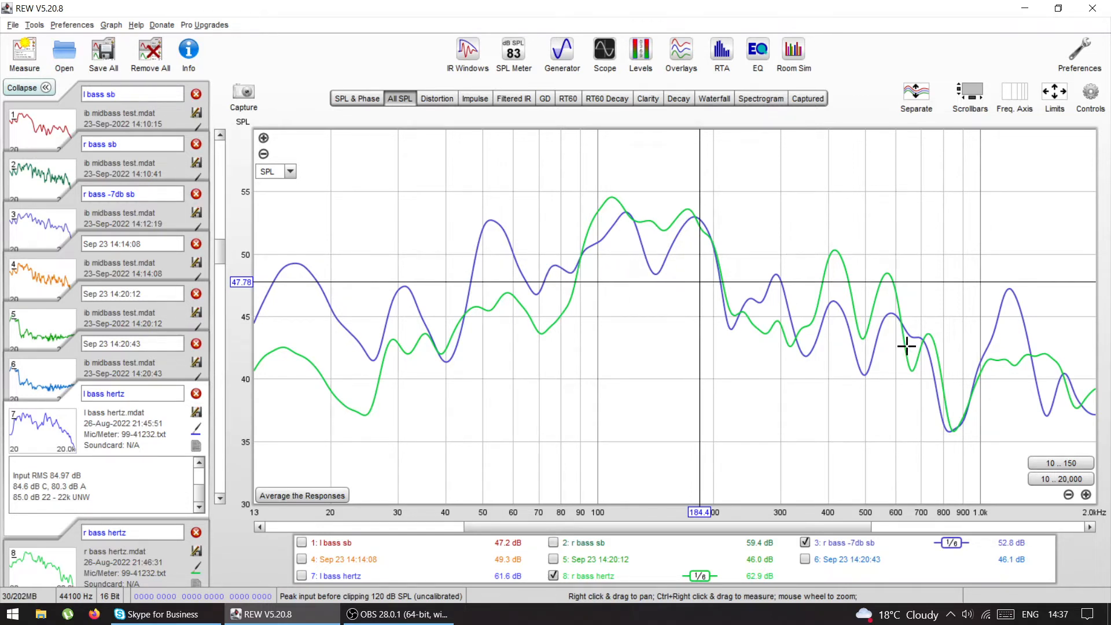
mouse_move(871, 340)
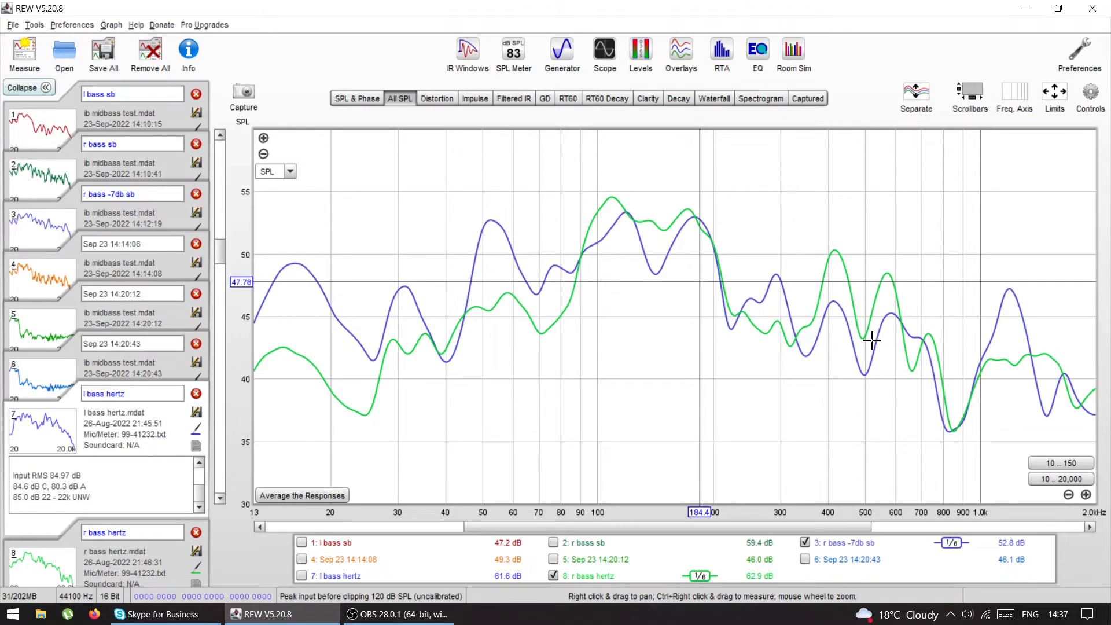
mouse_move(787, 337)
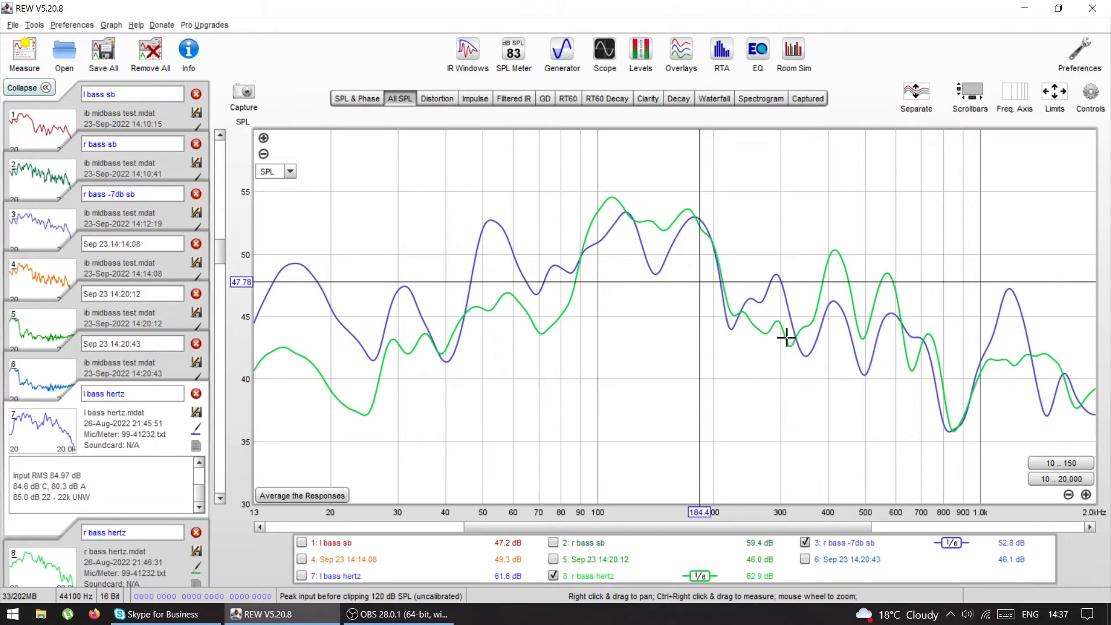
mouse_move(344, 289)
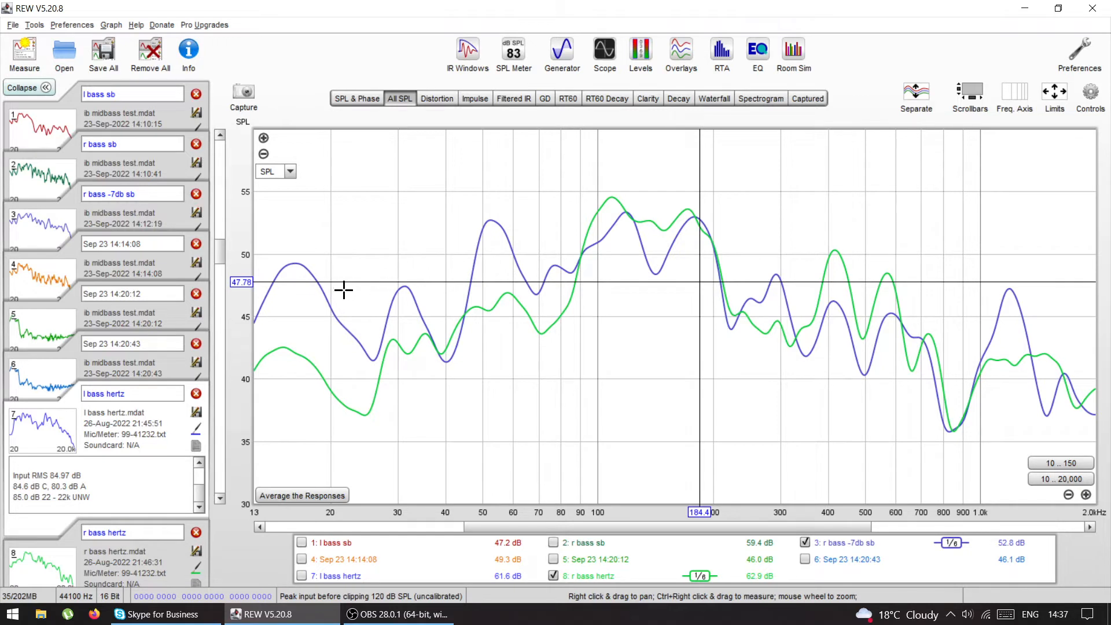
mouse_move(580, 251)
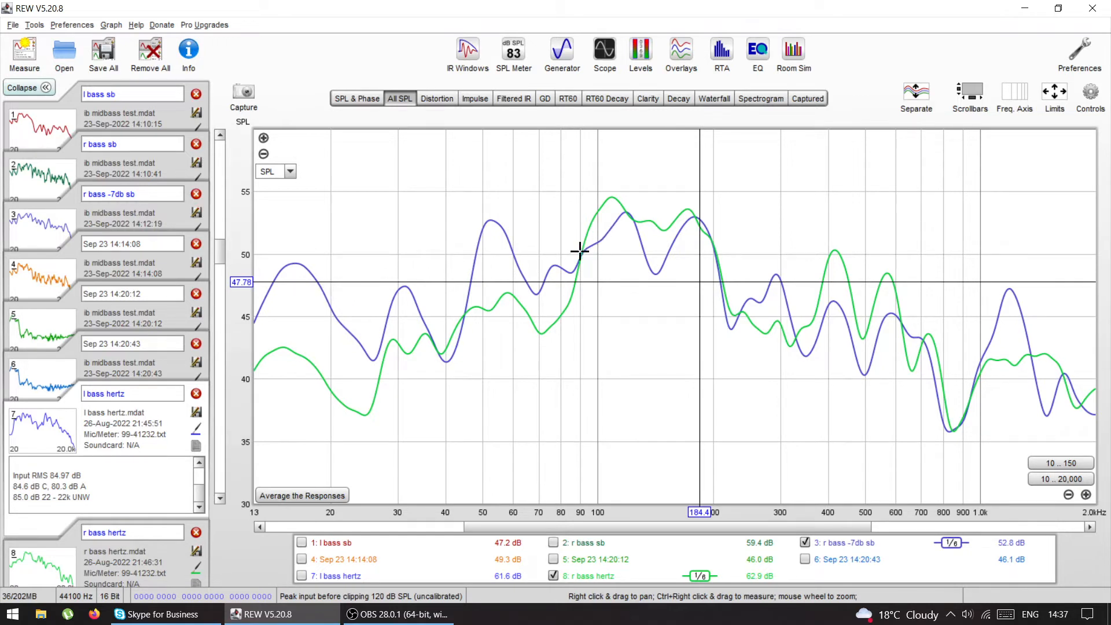
mouse_move(623, 215)
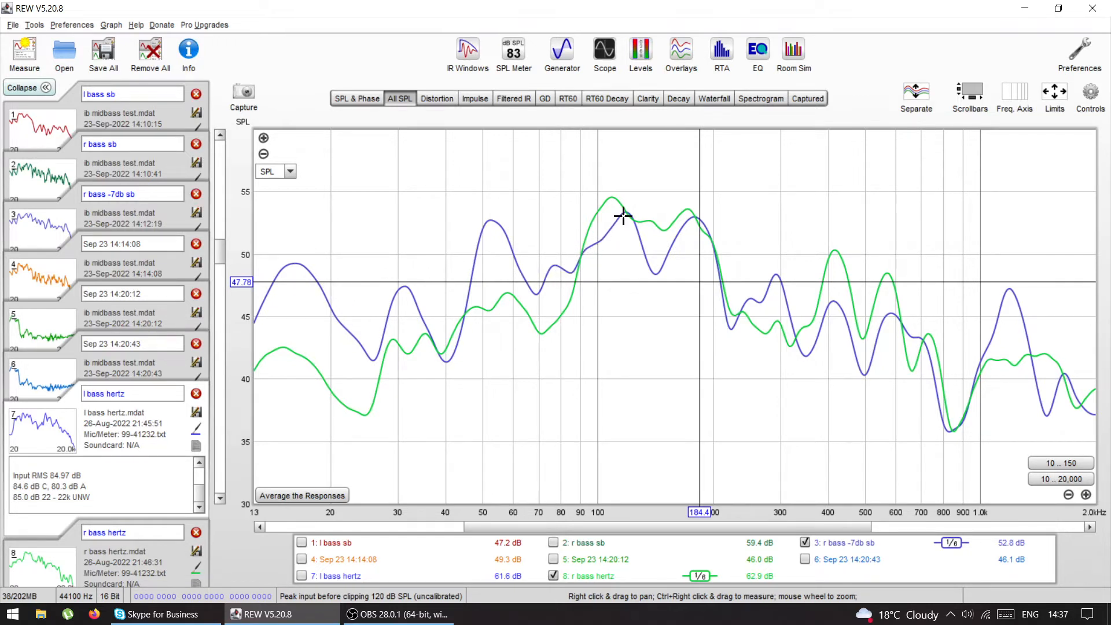
mouse_move(591, 240)
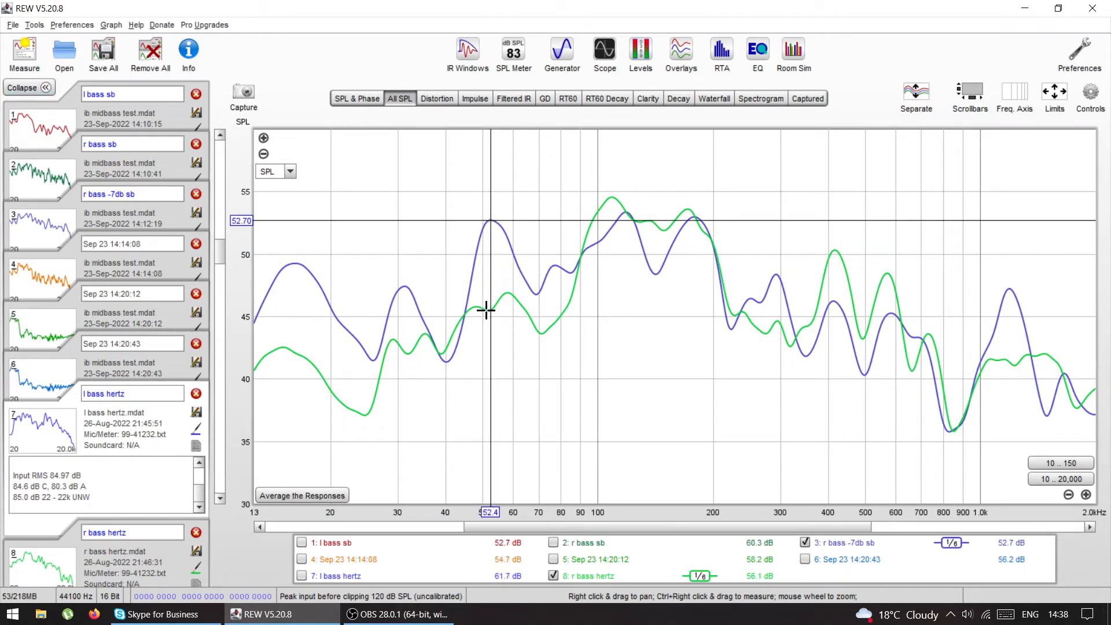
mouse_move(409, 343)
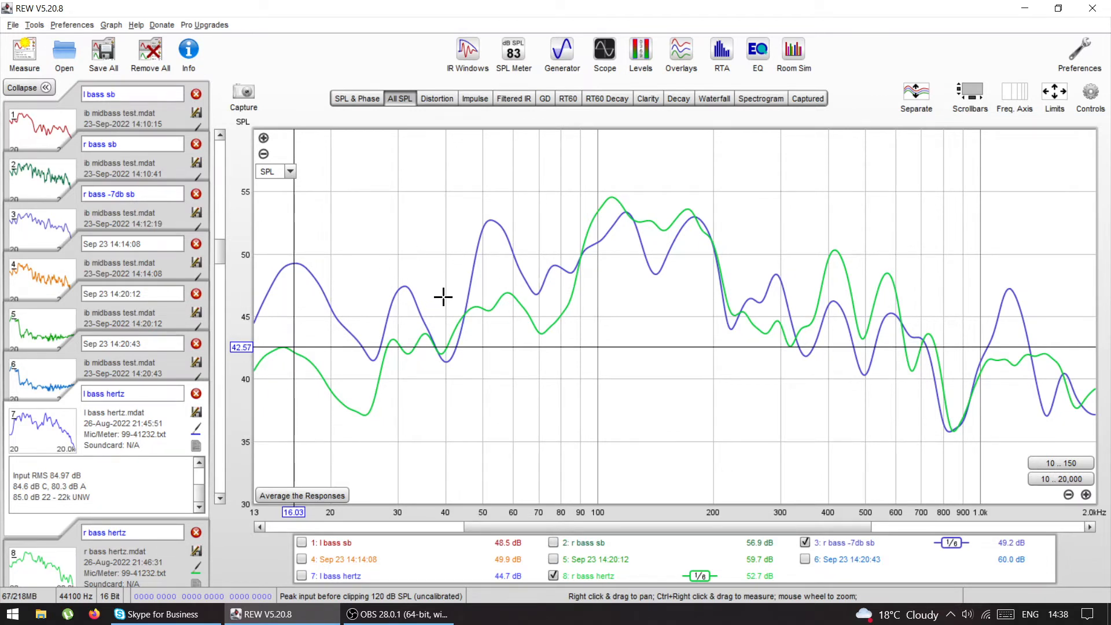
mouse_move(610, 324)
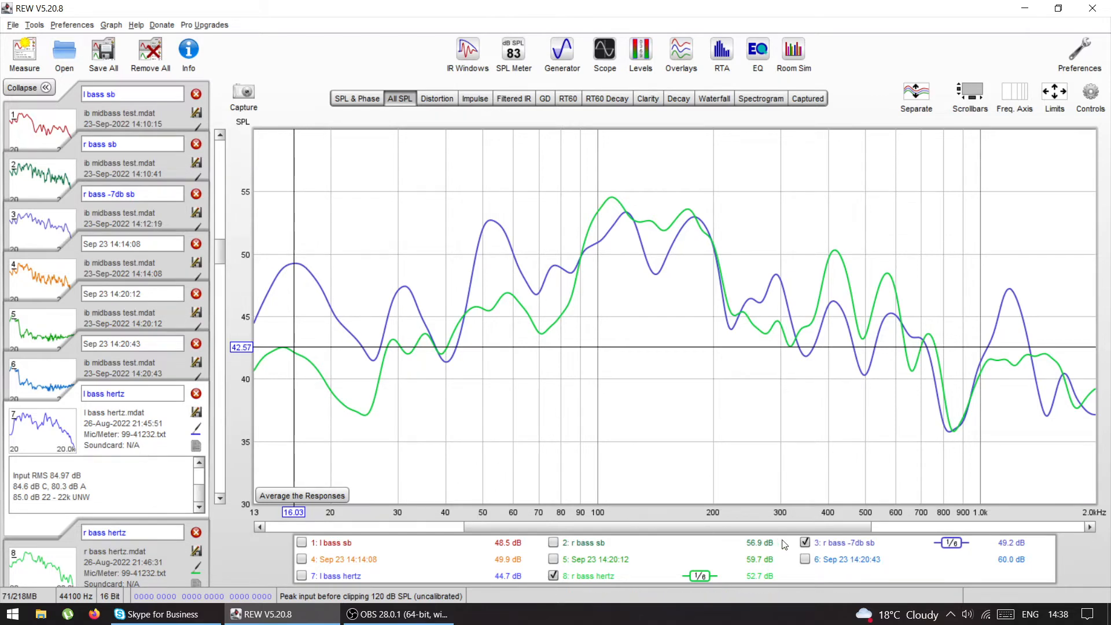
left_click(805, 543)
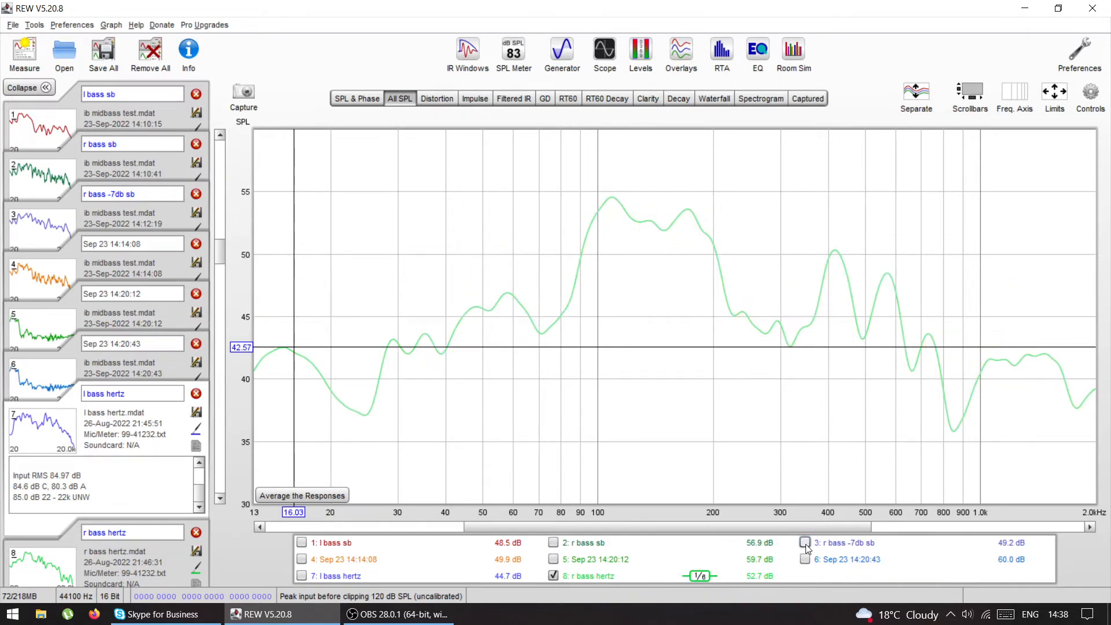
left_click(805, 542)
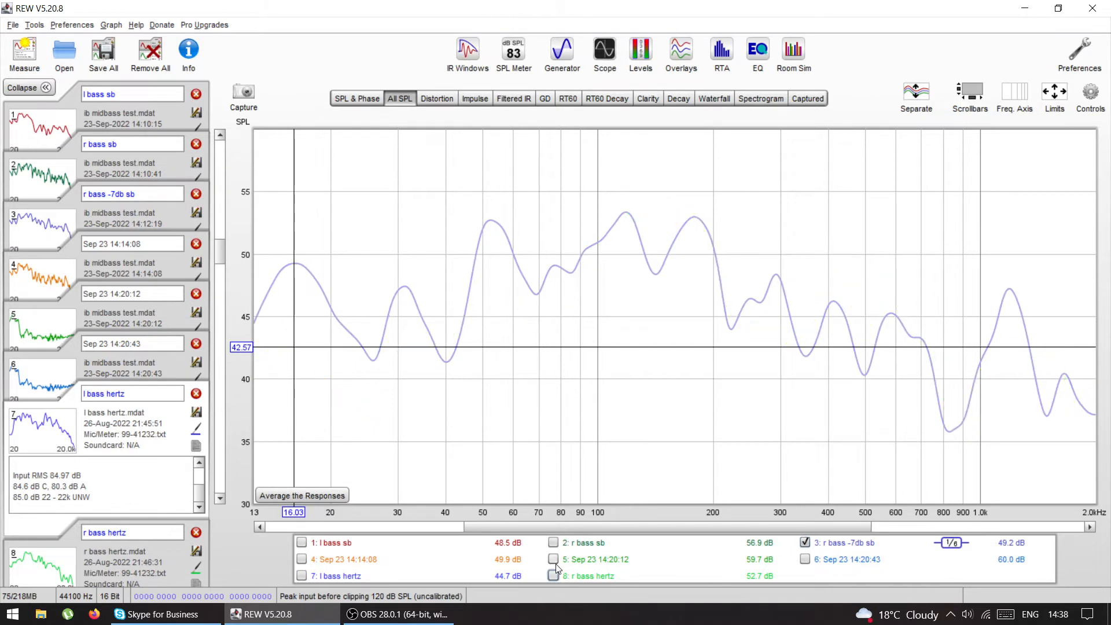
mouse_move(551, 258)
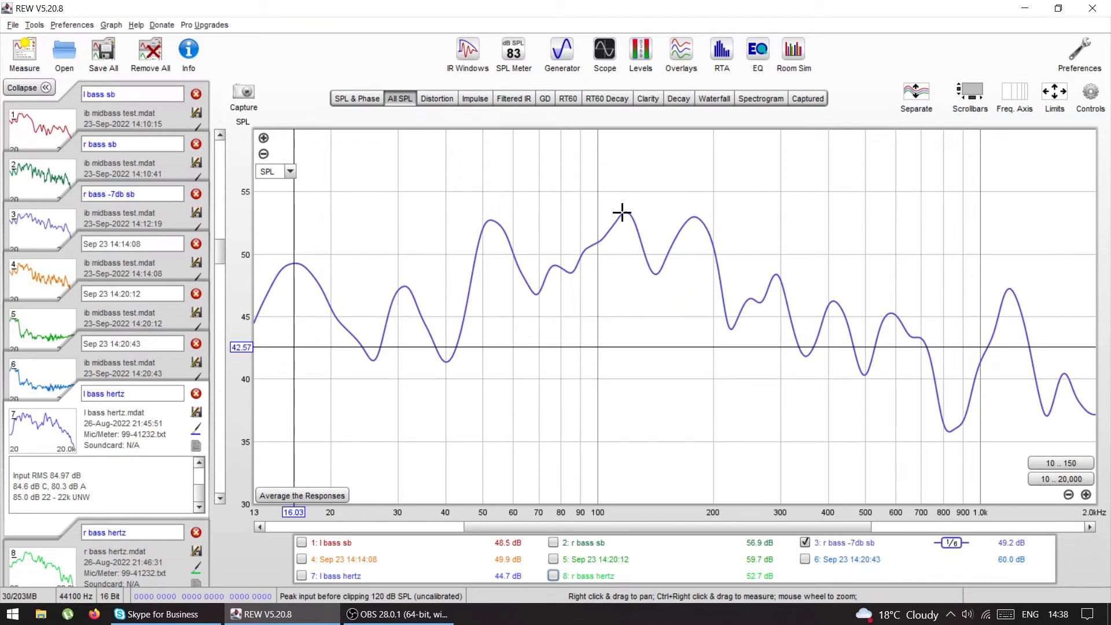
mouse_move(581, 301)
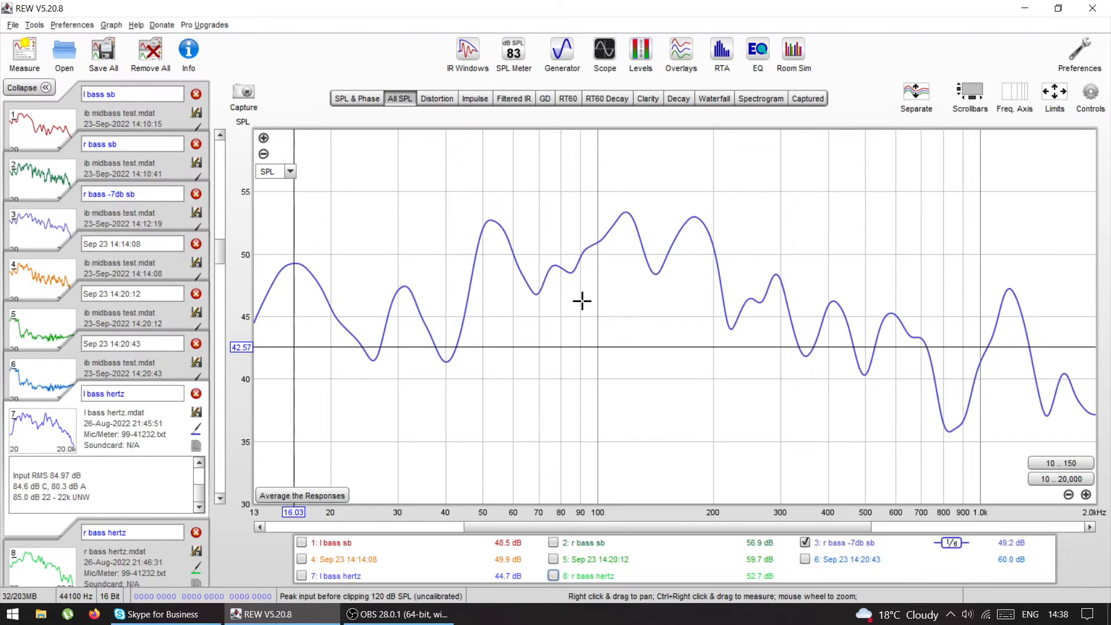
Show l bass sb with l bass hertz, hiding the r bass -7db sb trace
left_click(303, 543)
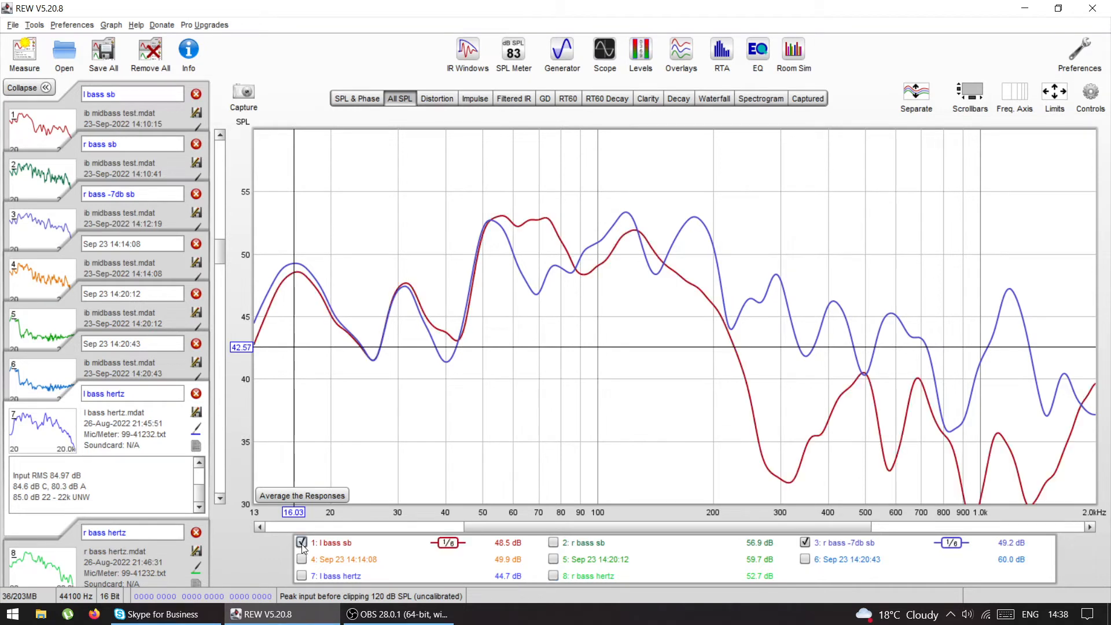
left_click(804, 543)
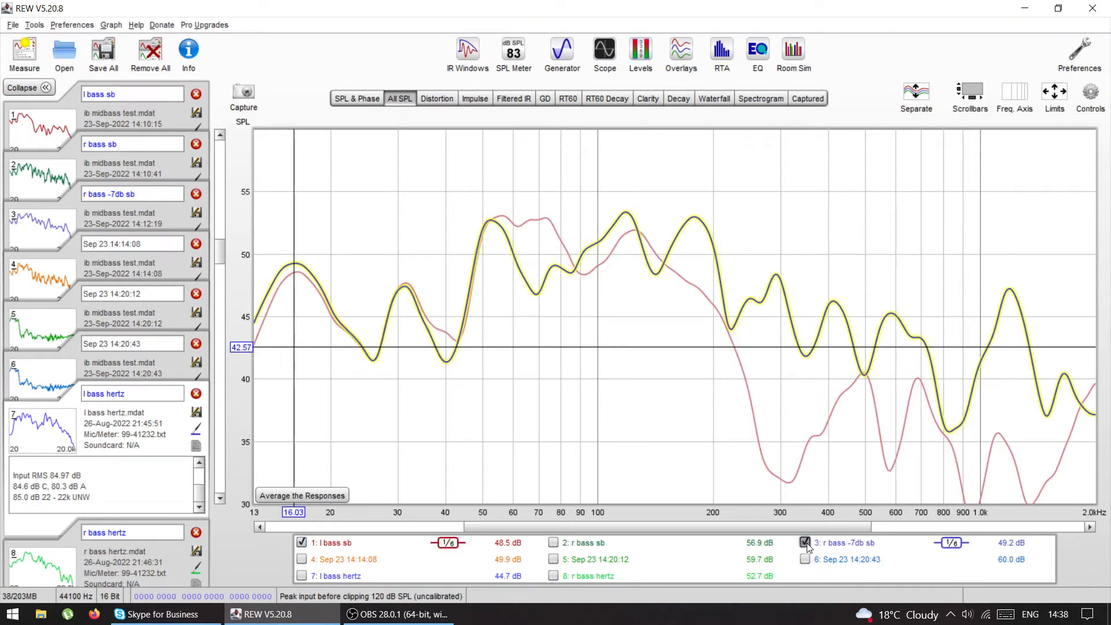
left_click(806, 542)
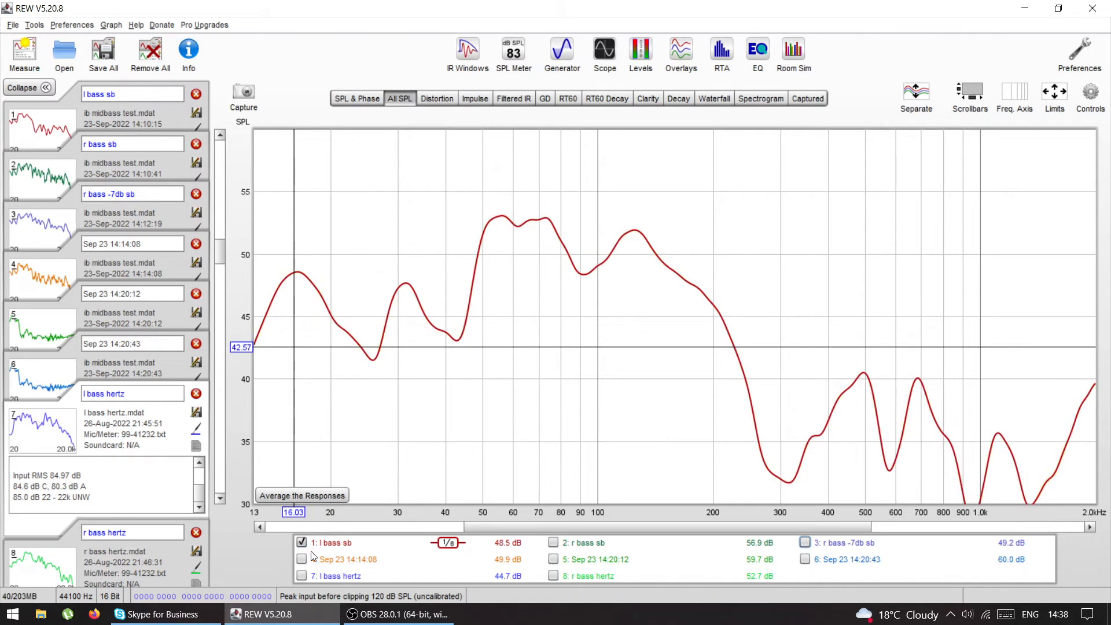
left_click(301, 575)
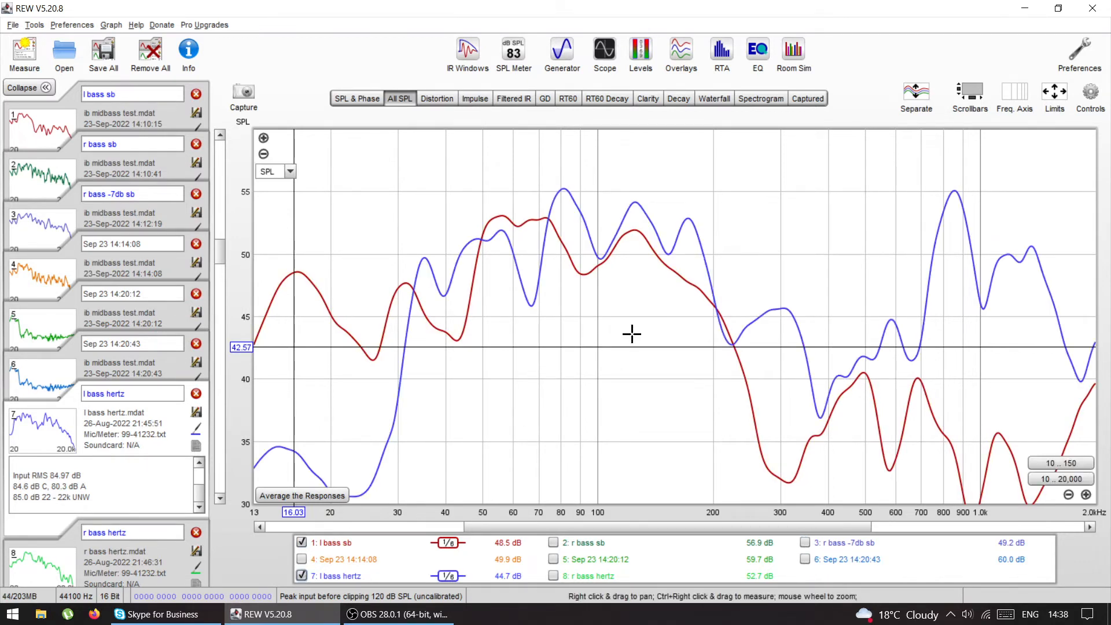
mouse_move(608, 211)
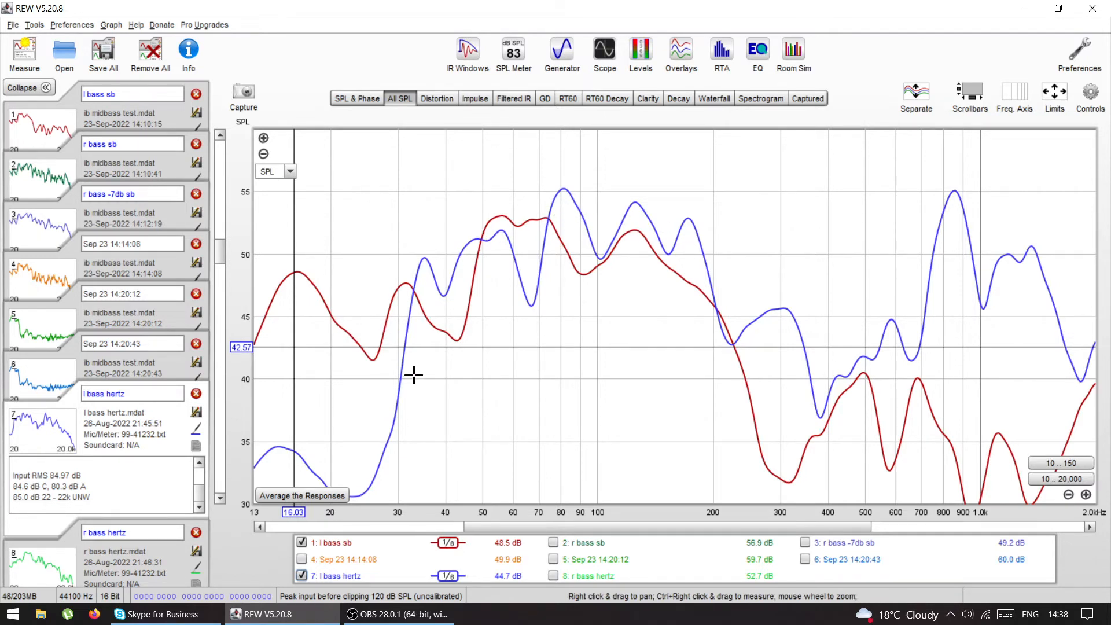
mouse_move(611, 241)
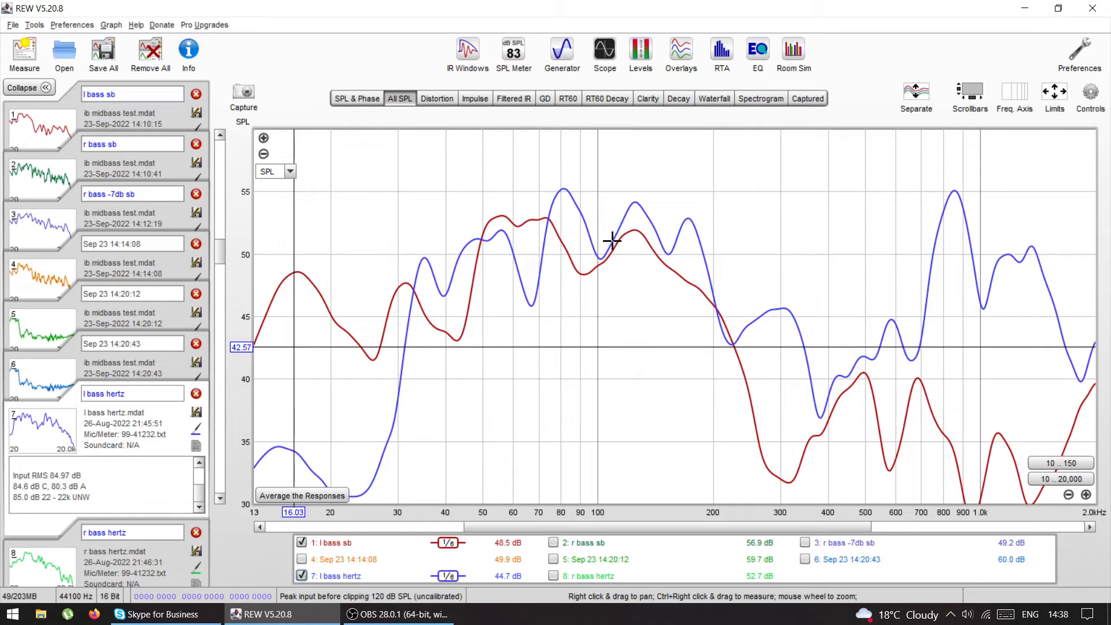
mouse_move(751, 410)
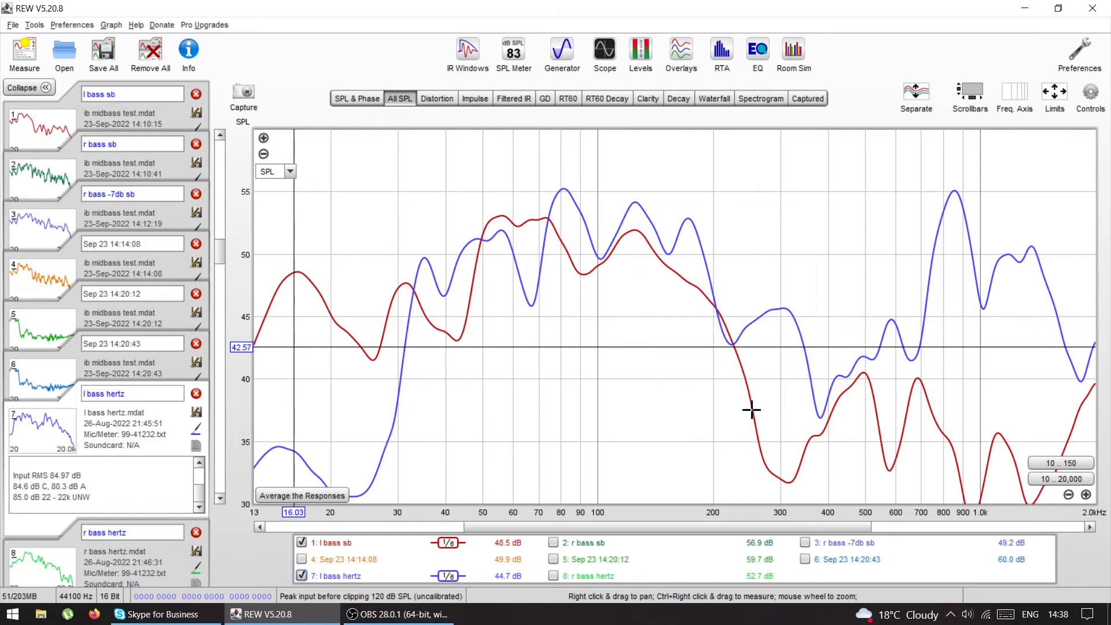
mouse_move(757, 528)
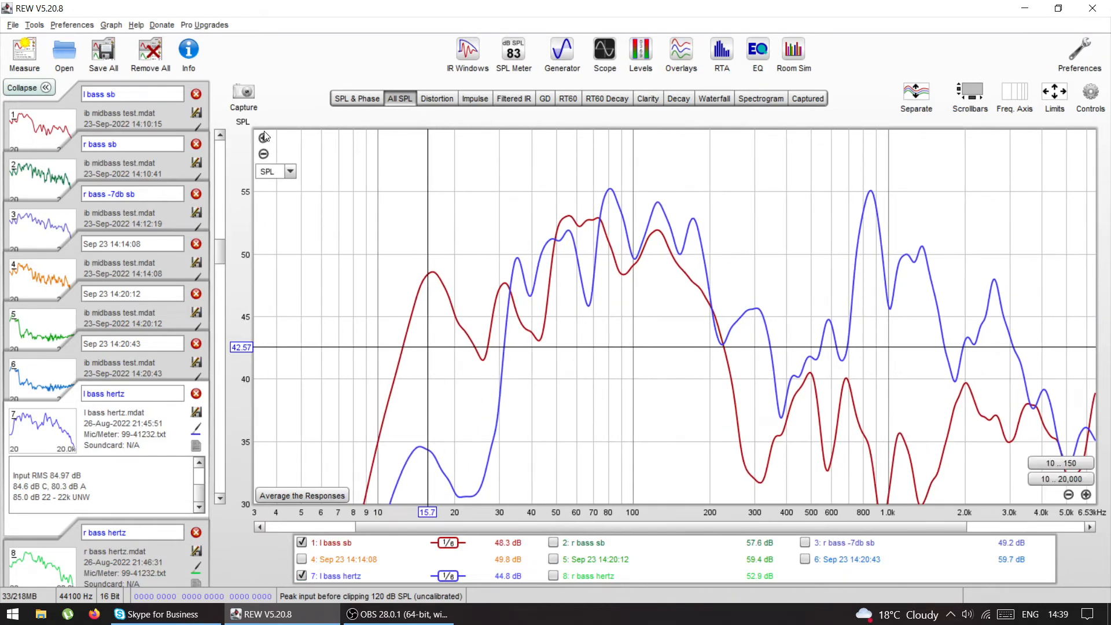
Adjust the graph view and overlay r bass -7db sb on the l bass sb response
left_click(263, 154)
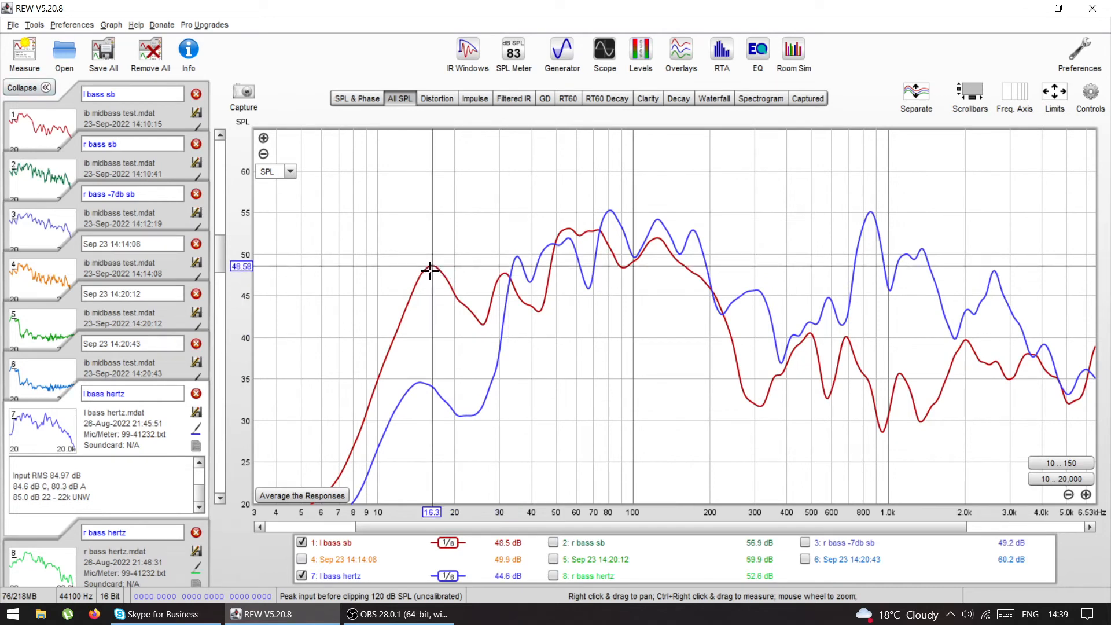
mouse_move(430, 336)
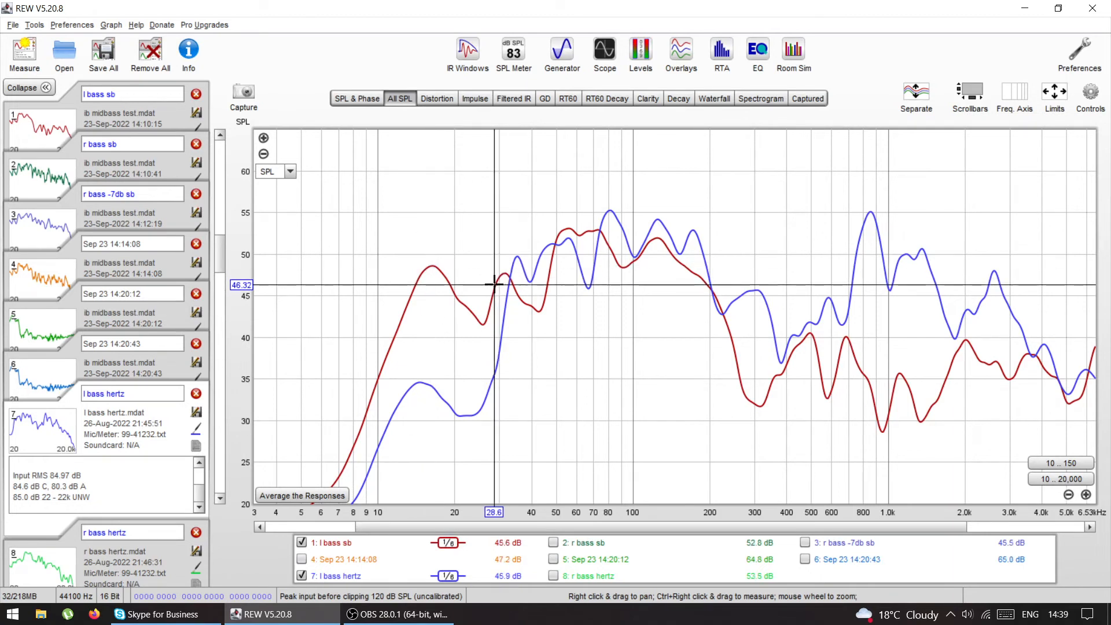
mouse_move(438, 320)
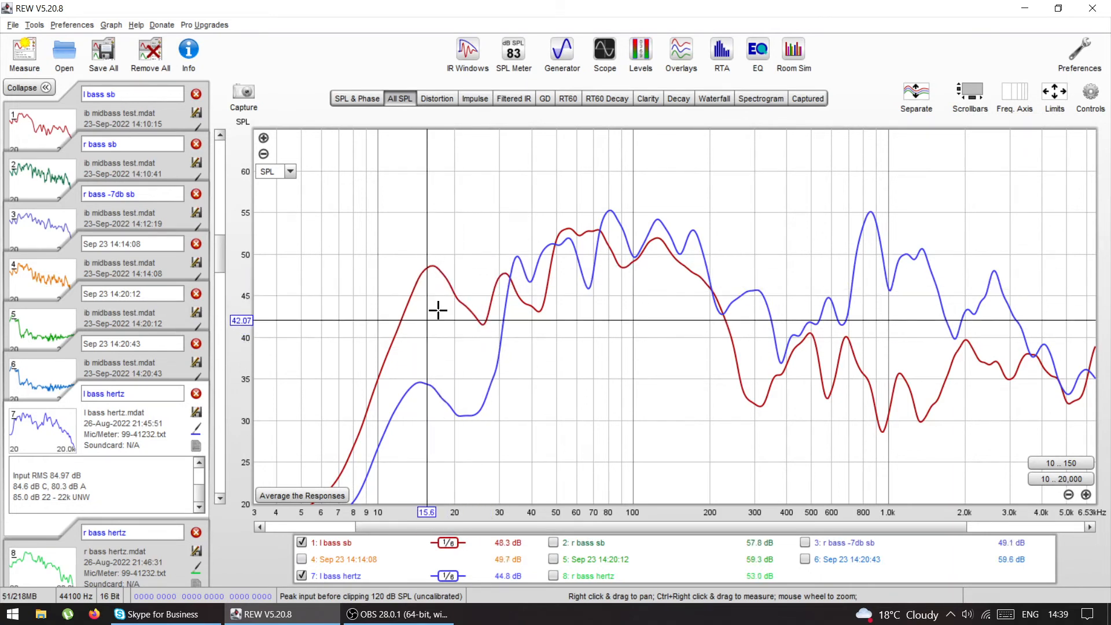
mouse_move(458, 301)
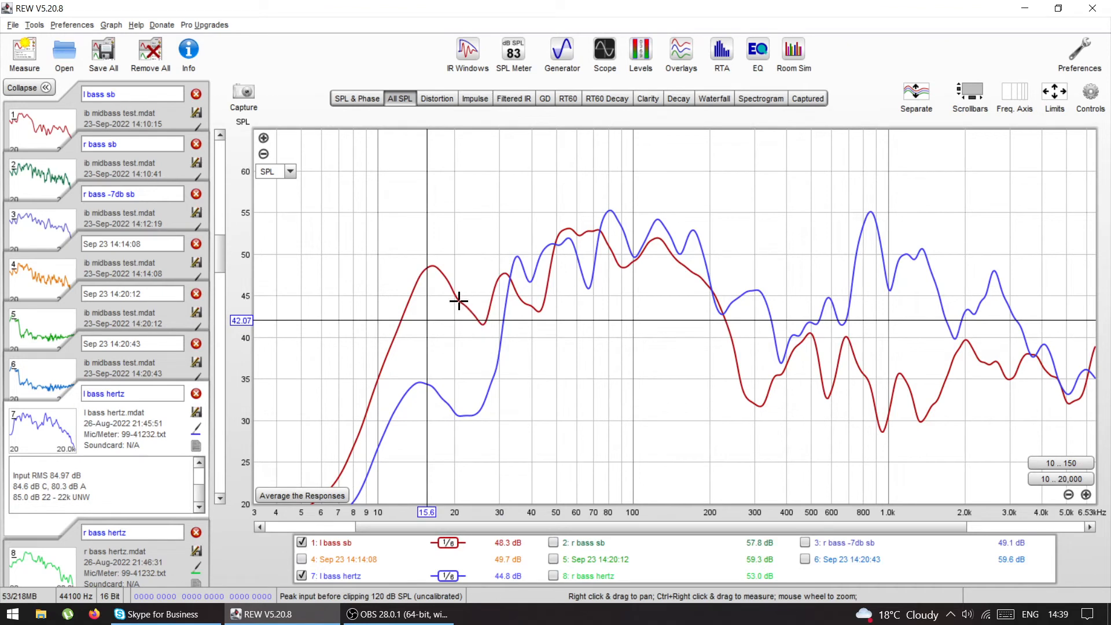
mouse_move(644, 329)
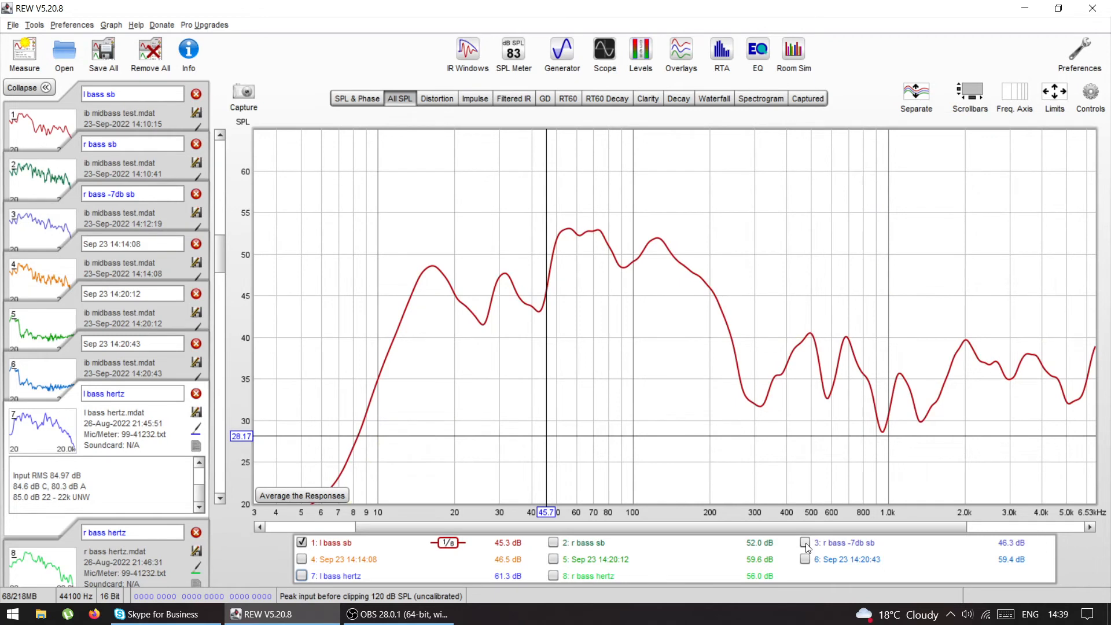
left_click(806, 543)
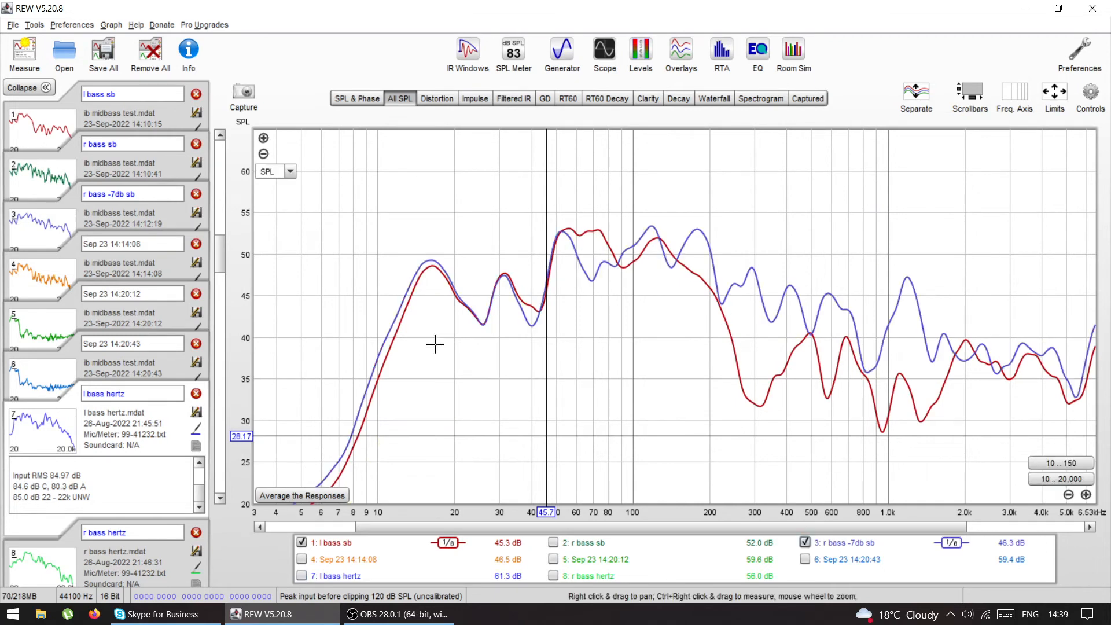
mouse_move(424, 266)
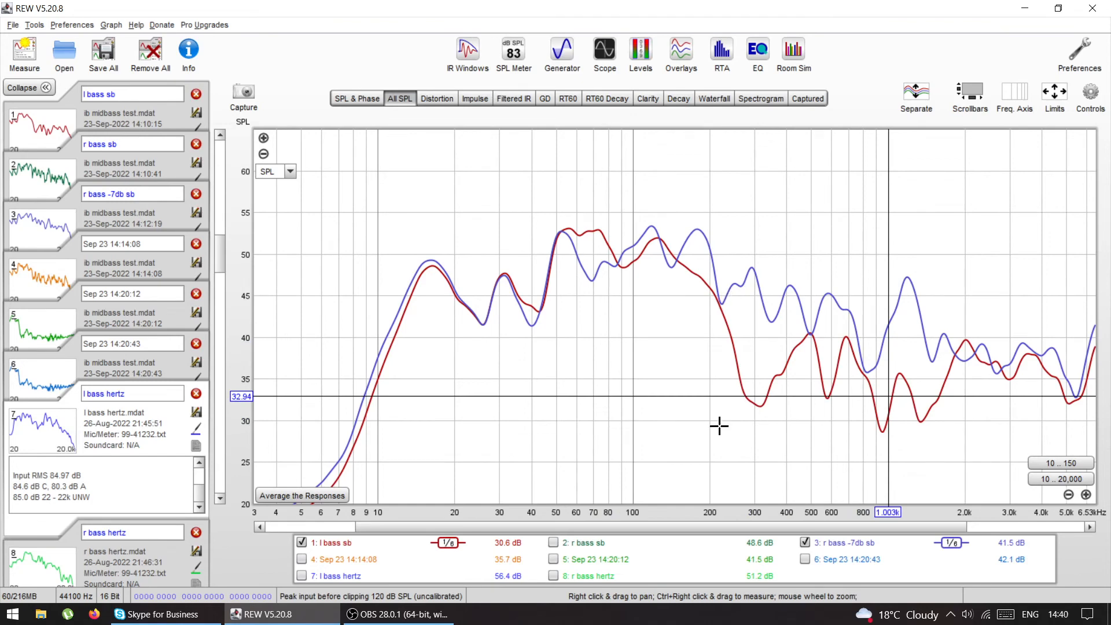
Show the l and r bass hertz traces, then restore r bass -7db sb and l bass sb alongside
left_click(331, 543)
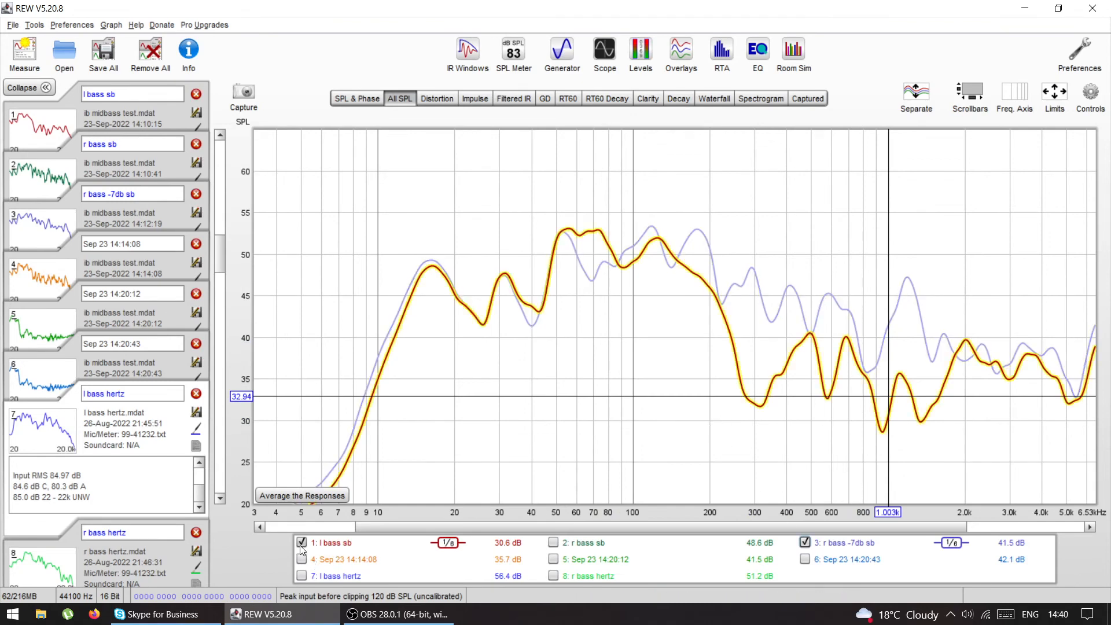
left_click(302, 575)
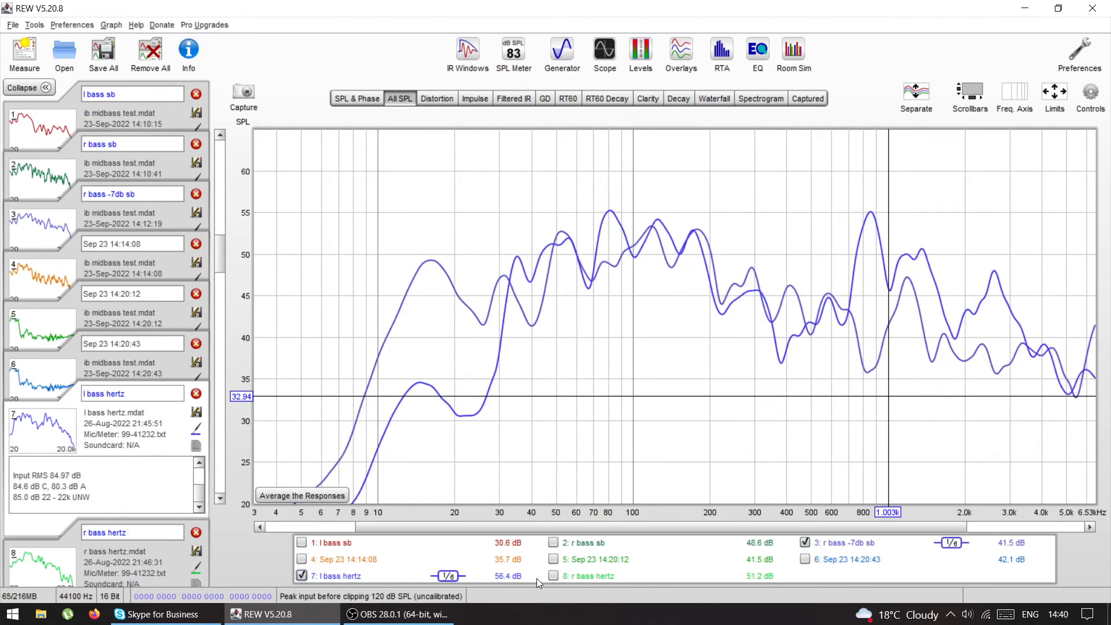
left_click(554, 575)
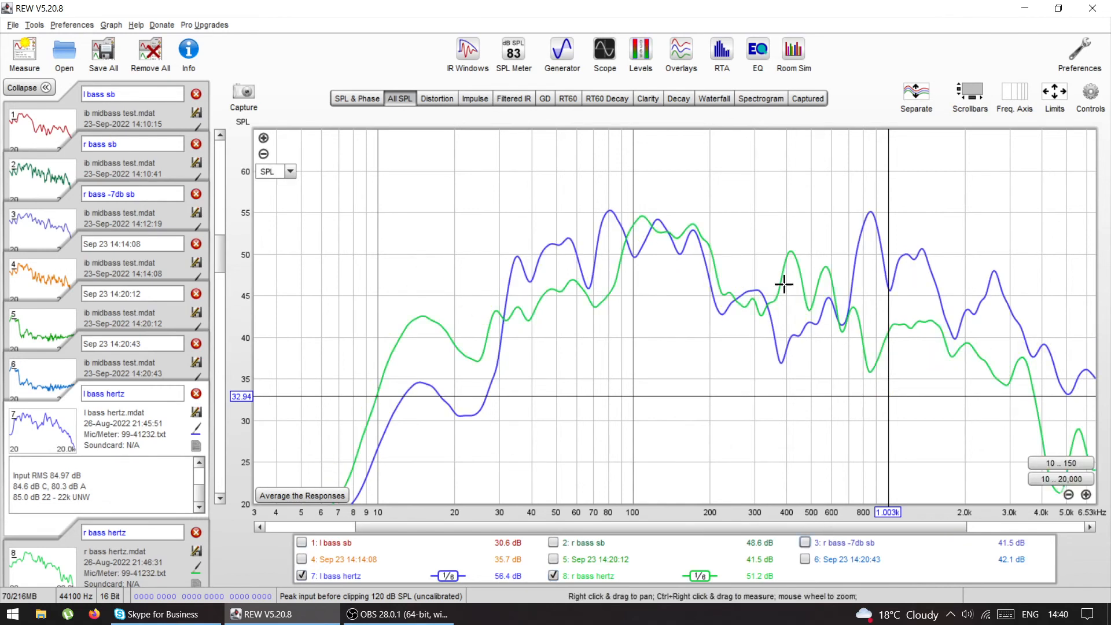
mouse_move(844, 449)
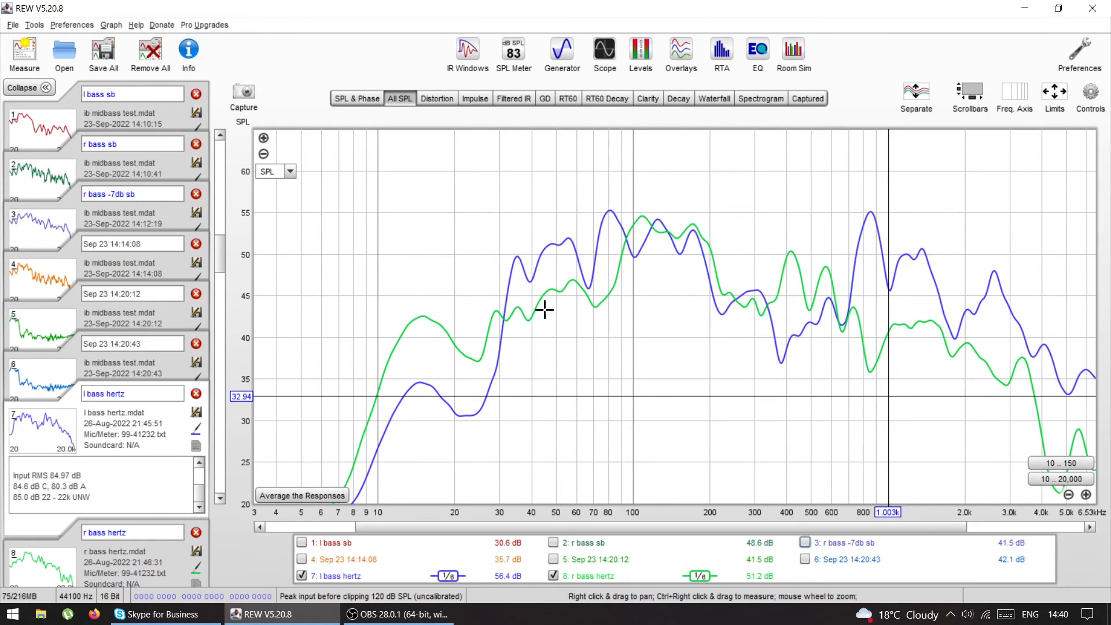
left_click(806, 542)
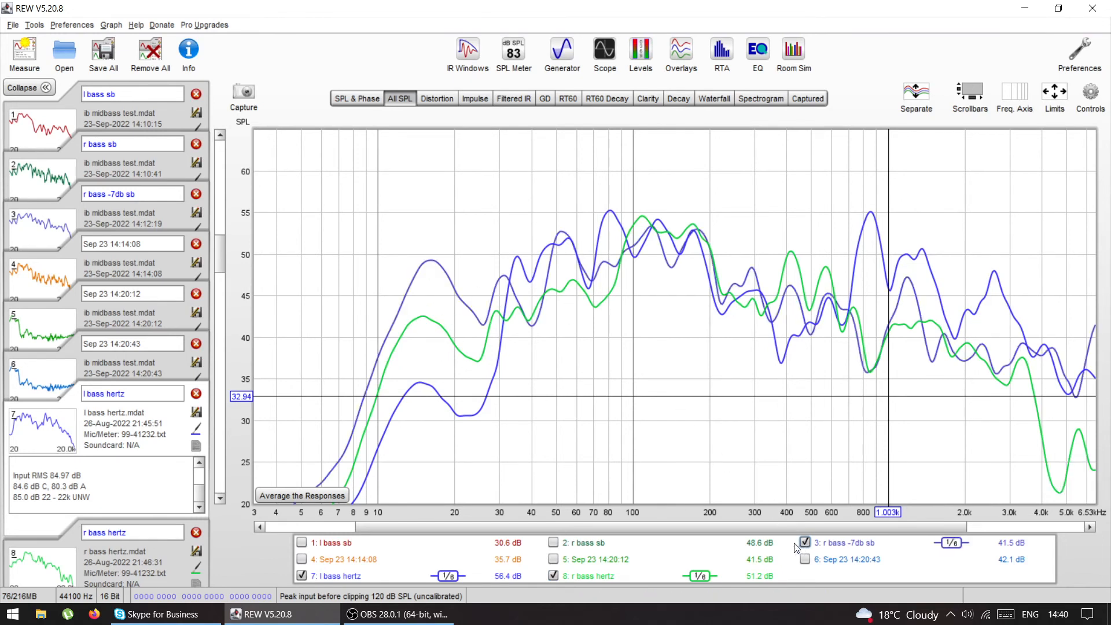
left_click(302, 542)
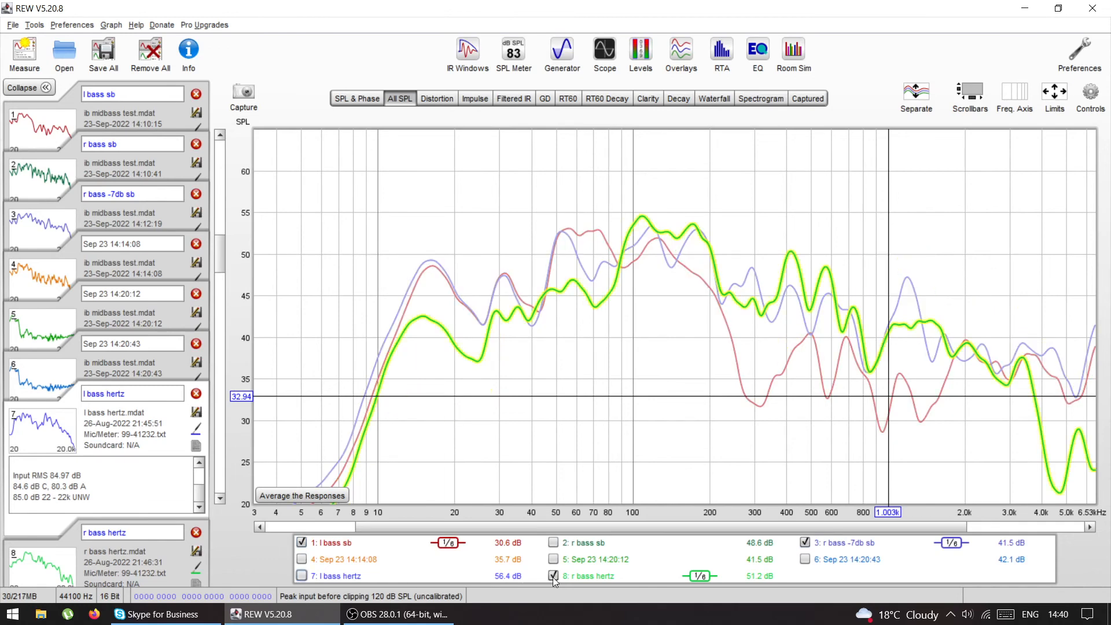
Hide the r bass hertz trace, leaving l bass sb and r bass -7db sb overlaid
left_click(553, 576)
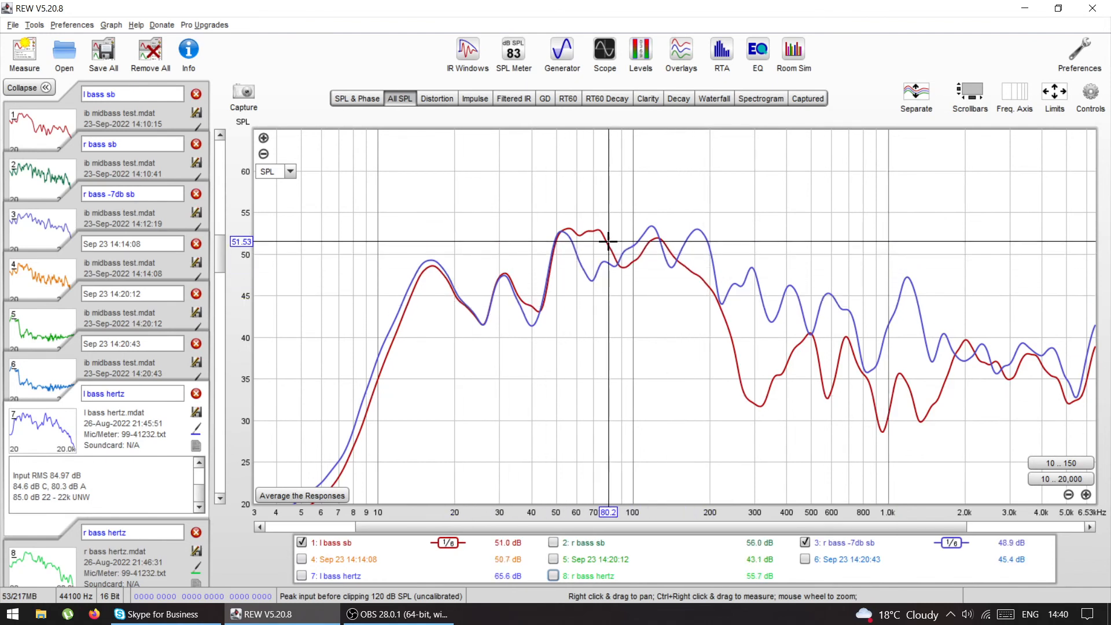
mouse_move(678, 250)
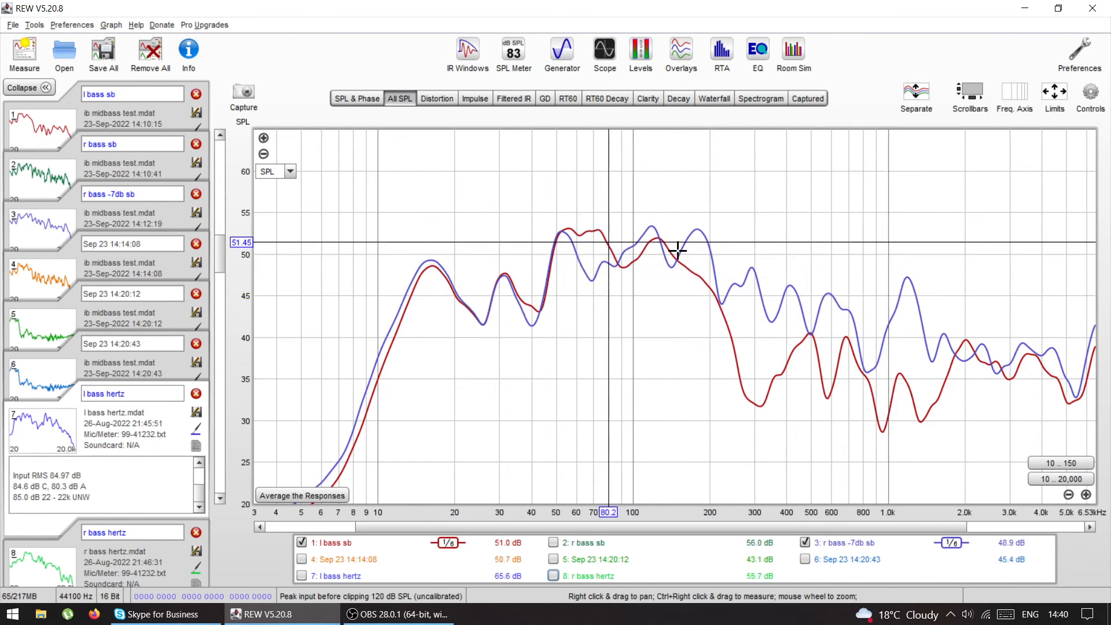
mouse_move(631, 367)
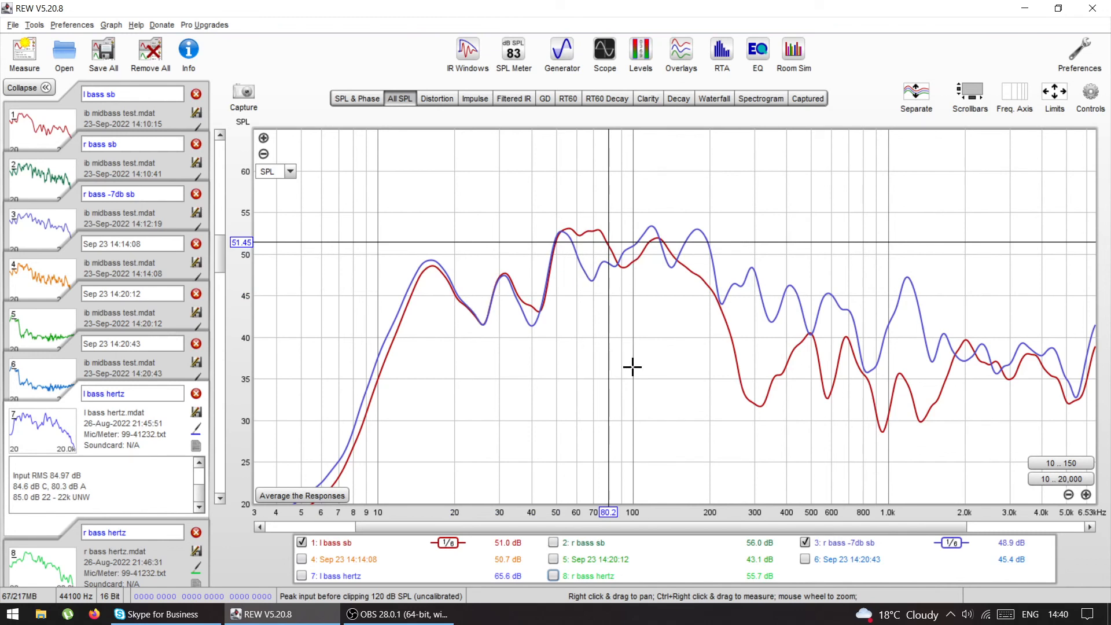
mouse_move(707, 348)
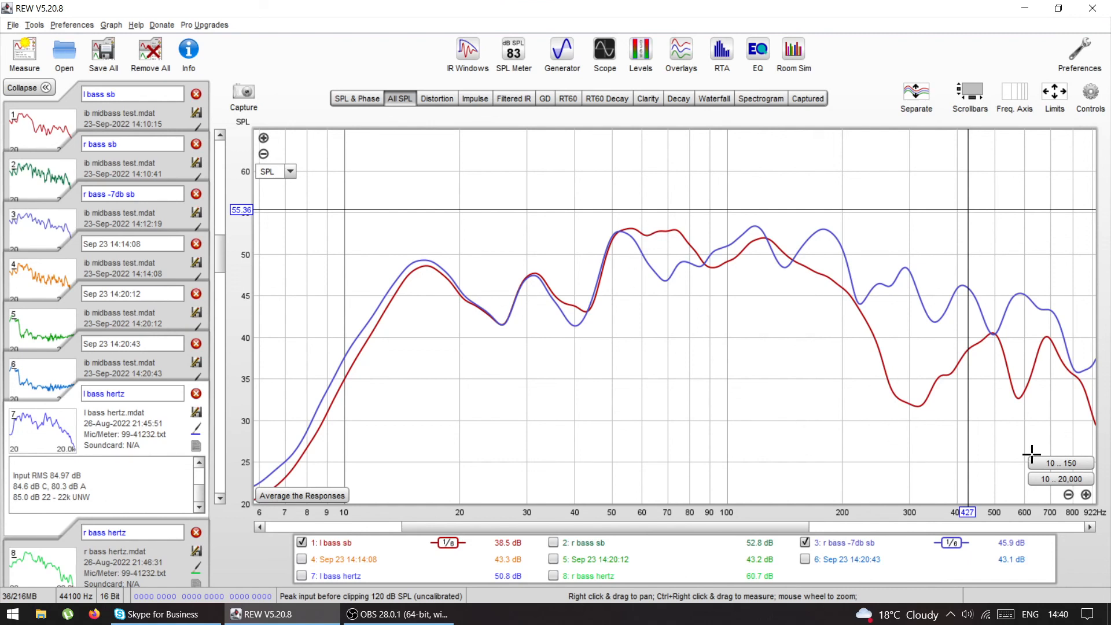
mouse_move(708, 365)
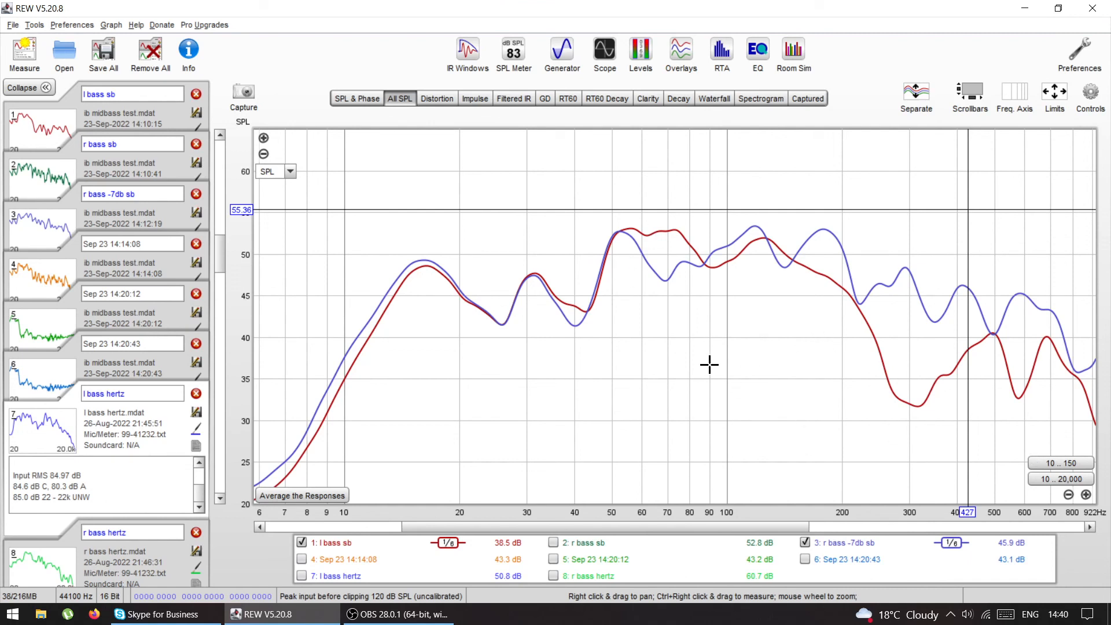
mouse_move(487, 367)
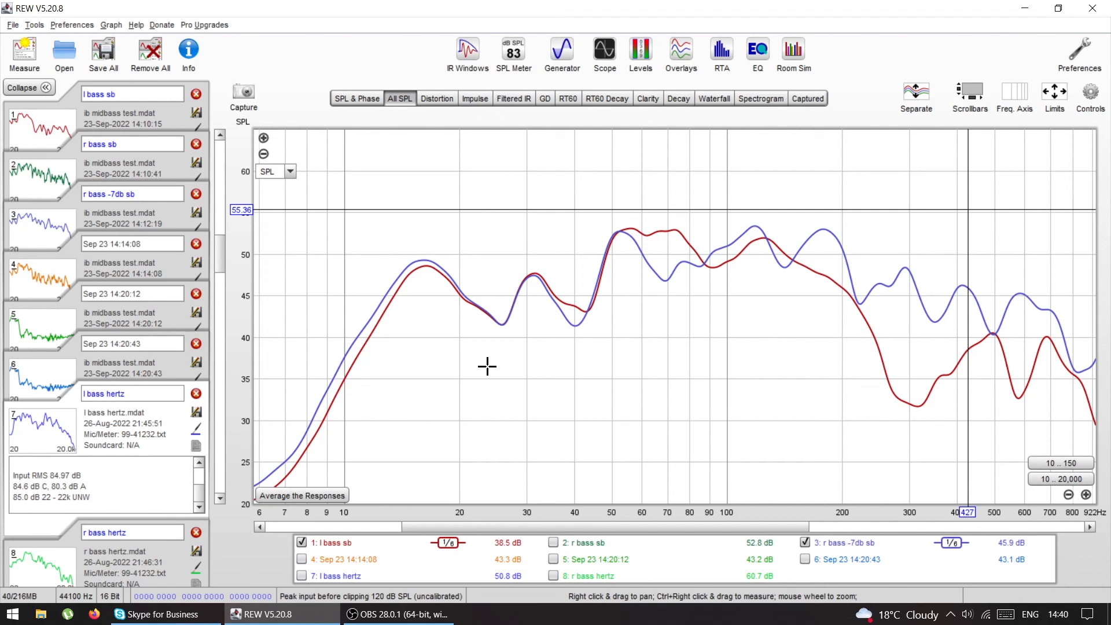
mouse_move(597, 317)
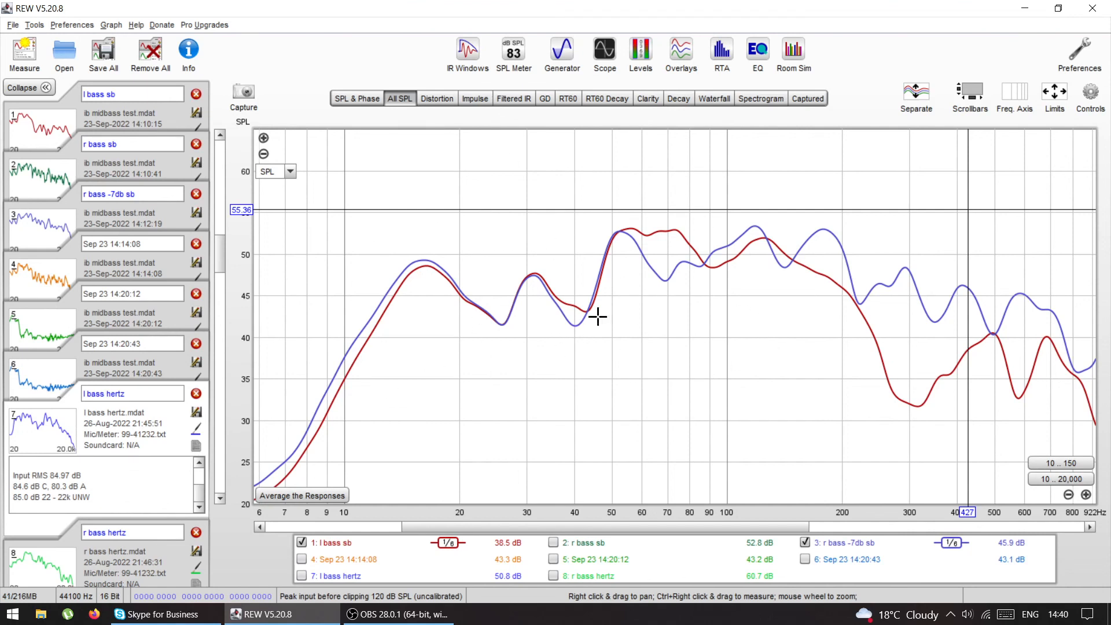
mouse_move(596, 407)
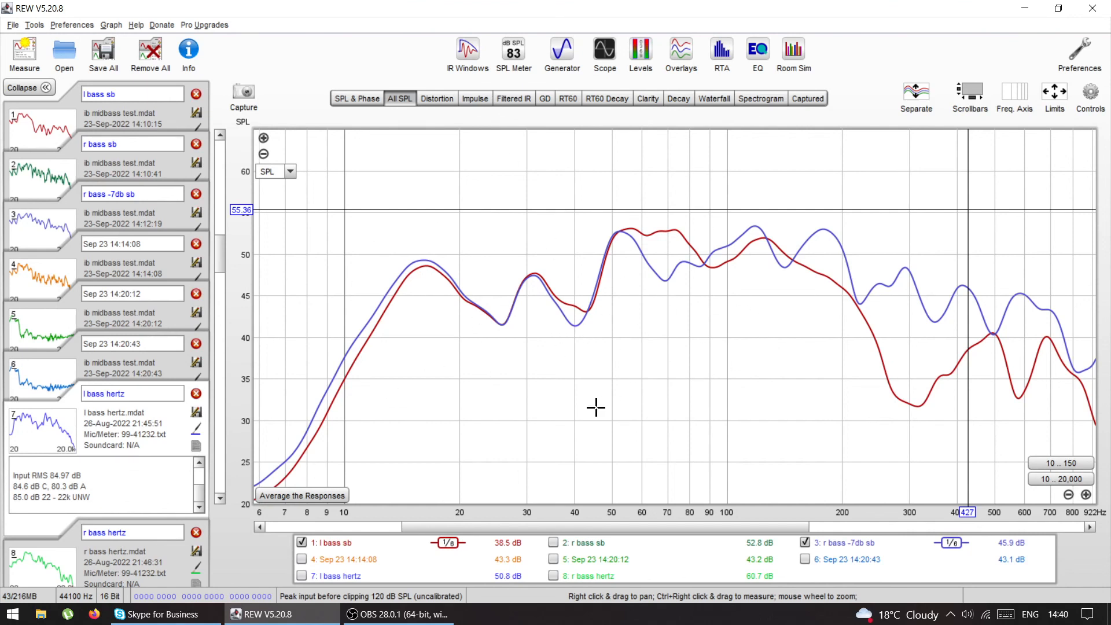